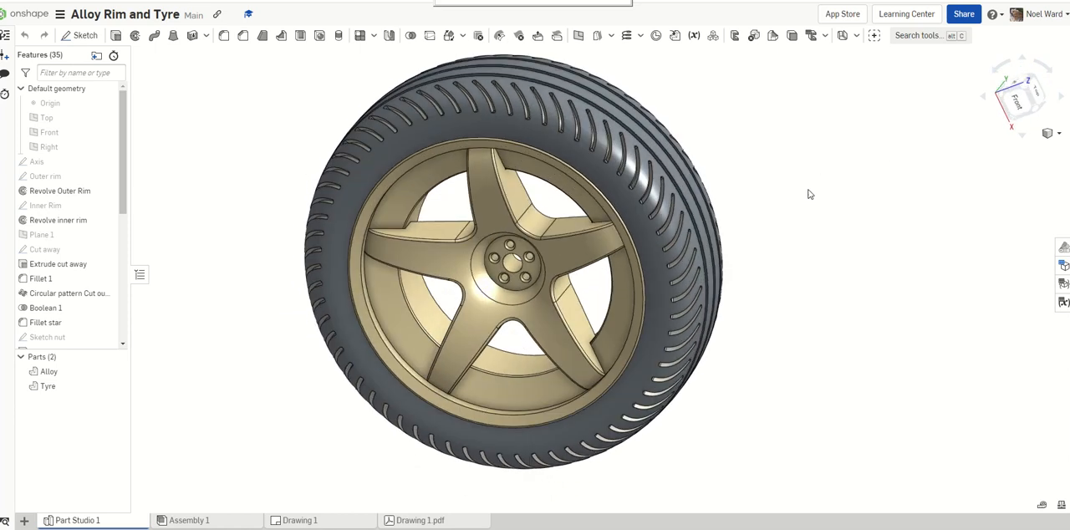
Create a new document named 'Alloy Wheel and Tyre' from the documents page.
drag(809, 194, 876, 199)
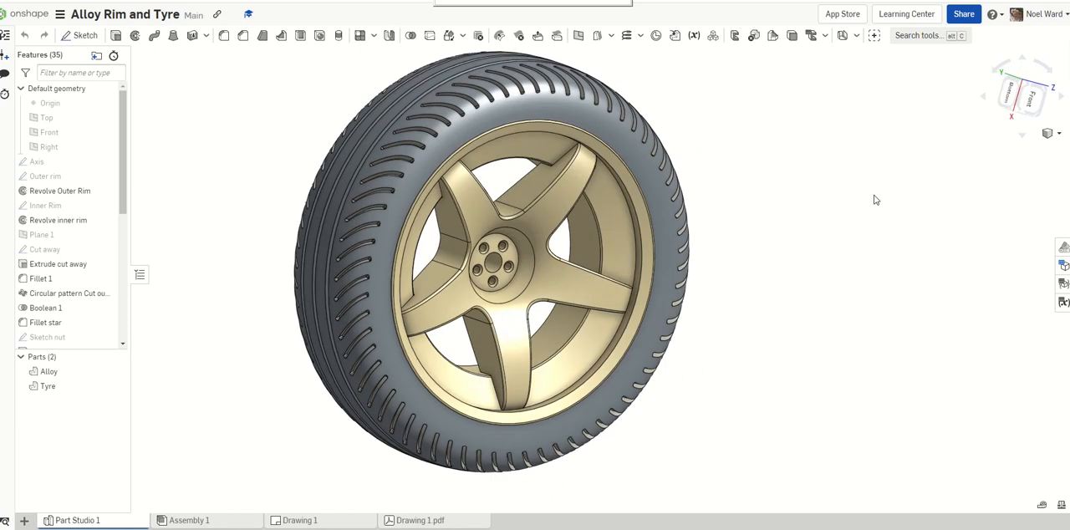
drag(875, 199, 769, 207)
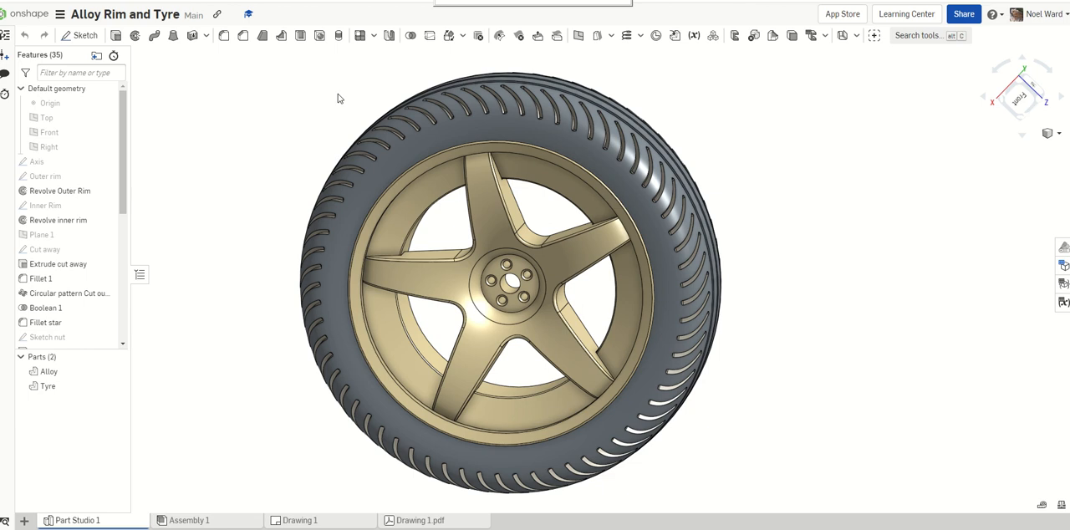
mouse_move(807, 236)
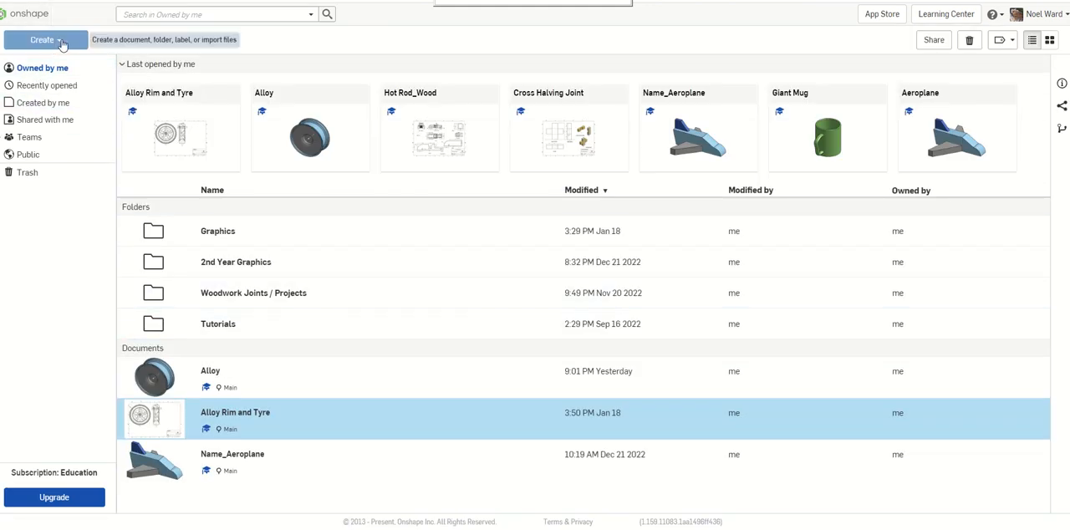
click(42, 40)
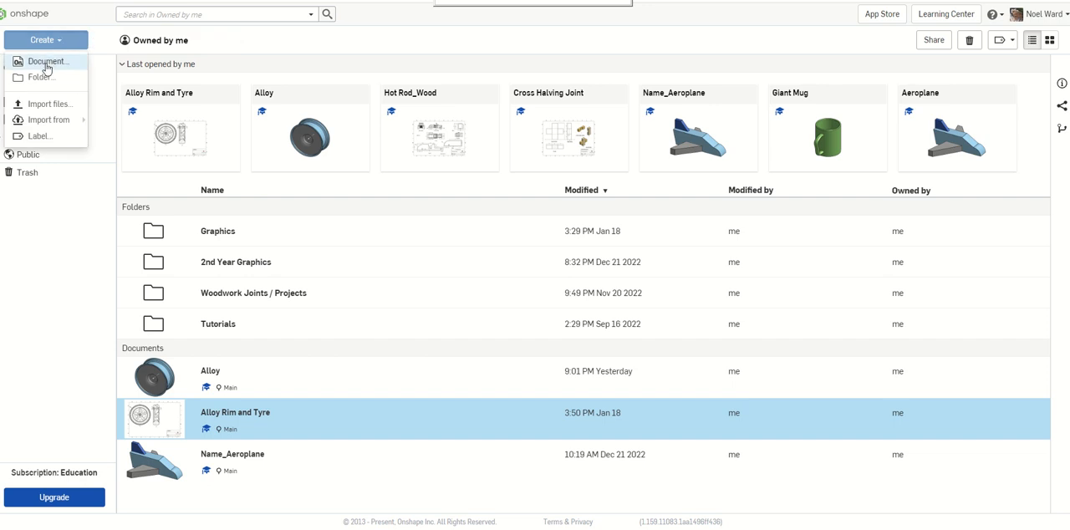
click(47, 60)
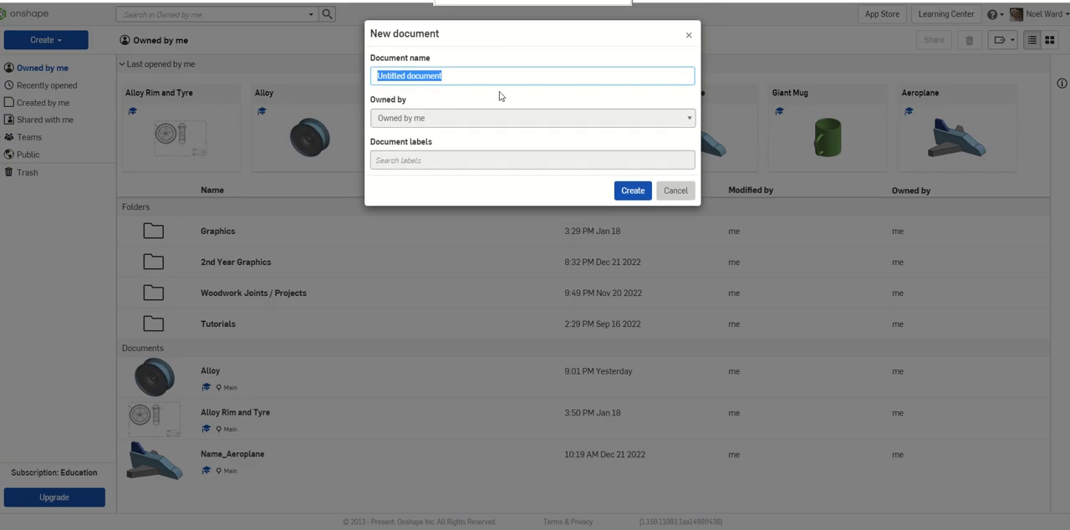
text(Alloy)
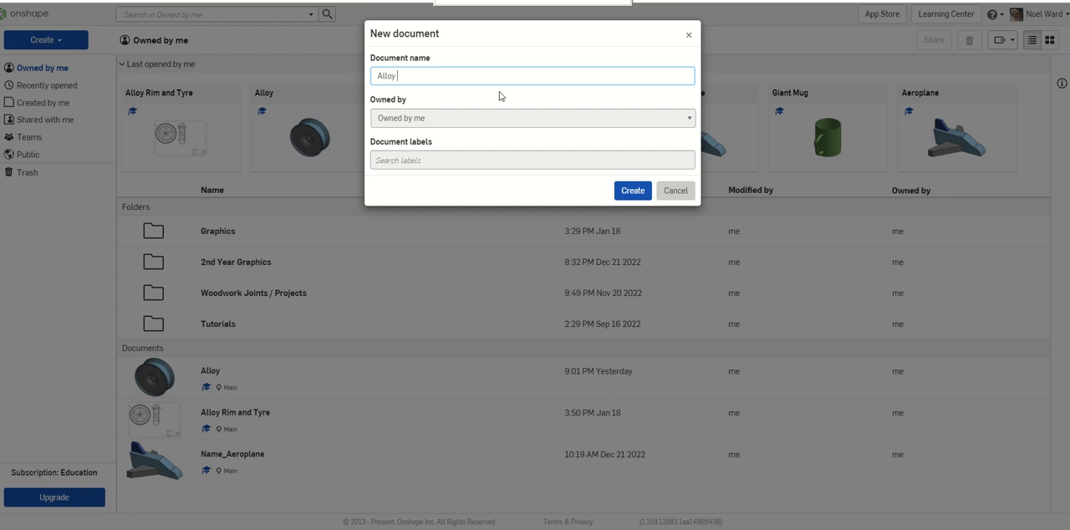
text(Wheel and Tyre)
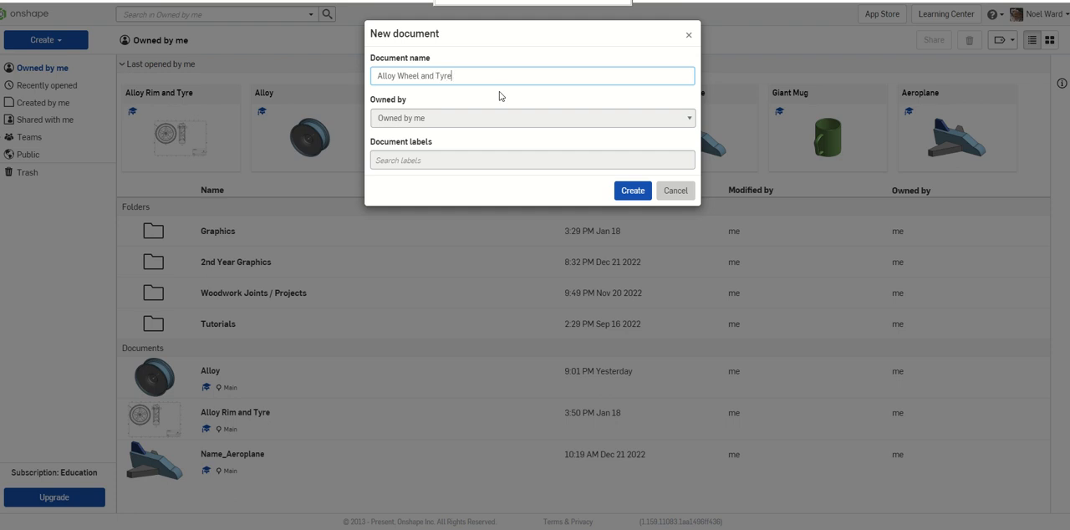
click(673, 191)
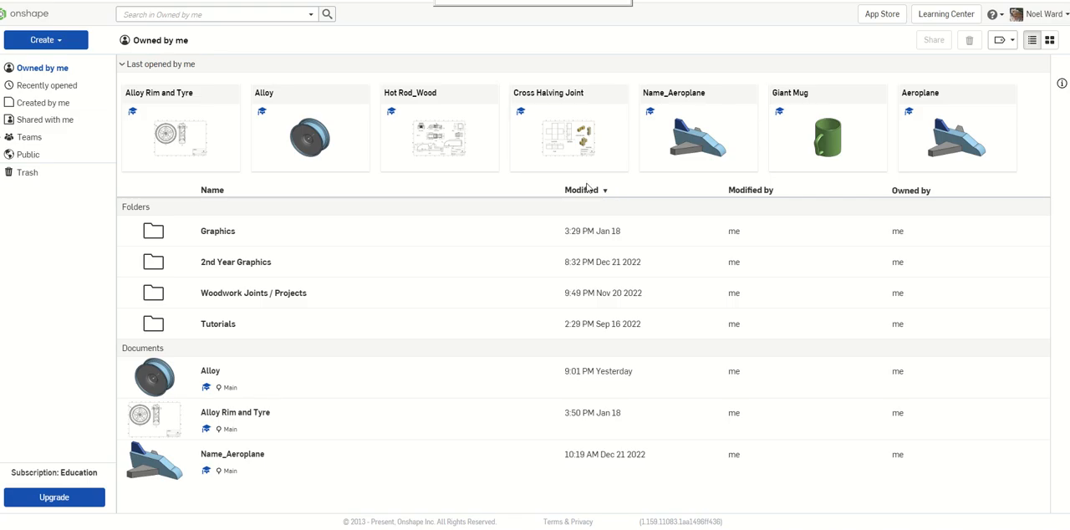
mouse_move(543, 174)
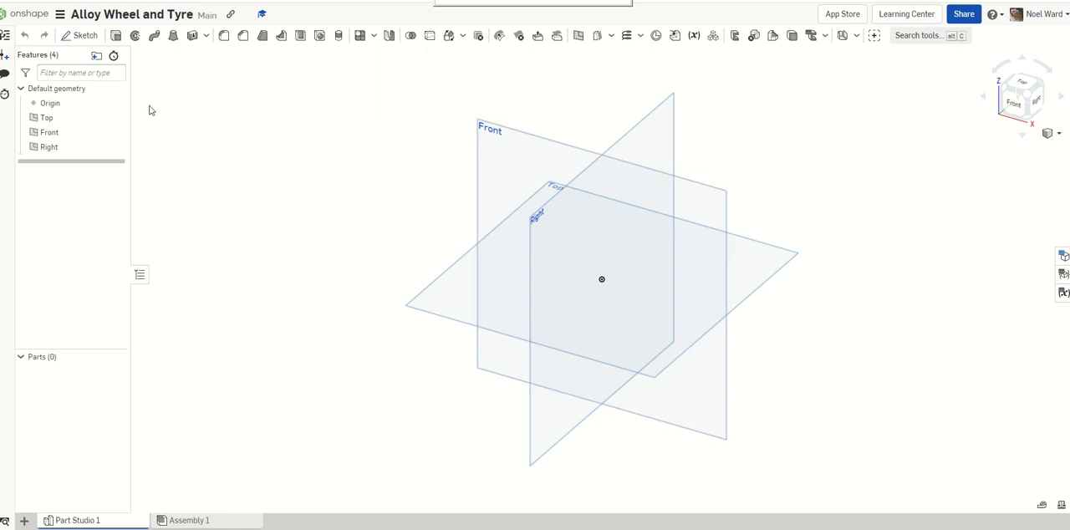
Sketch a vertical line through the origin on the Top plane and dimension it 200 mm.
click(81, 35)
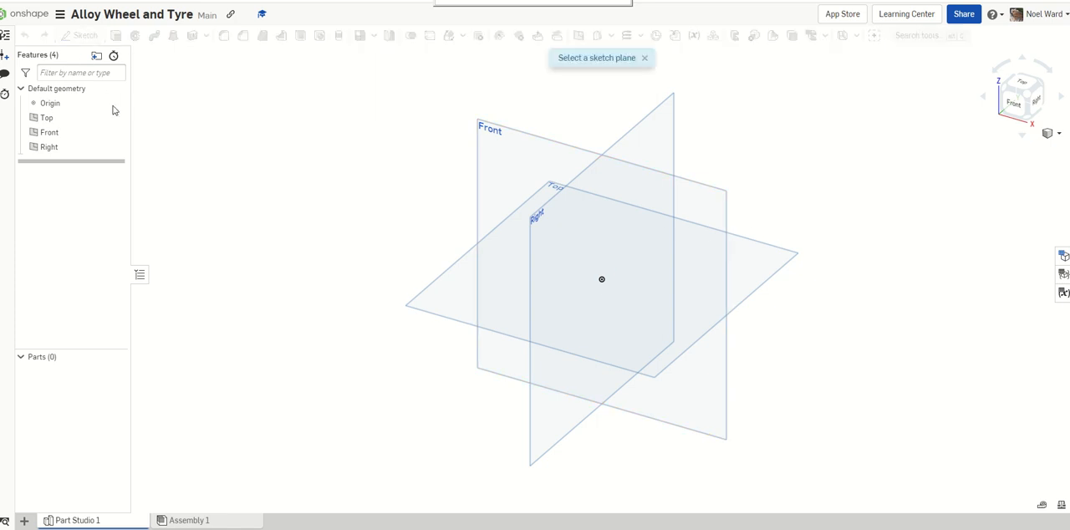
click(46, 117)
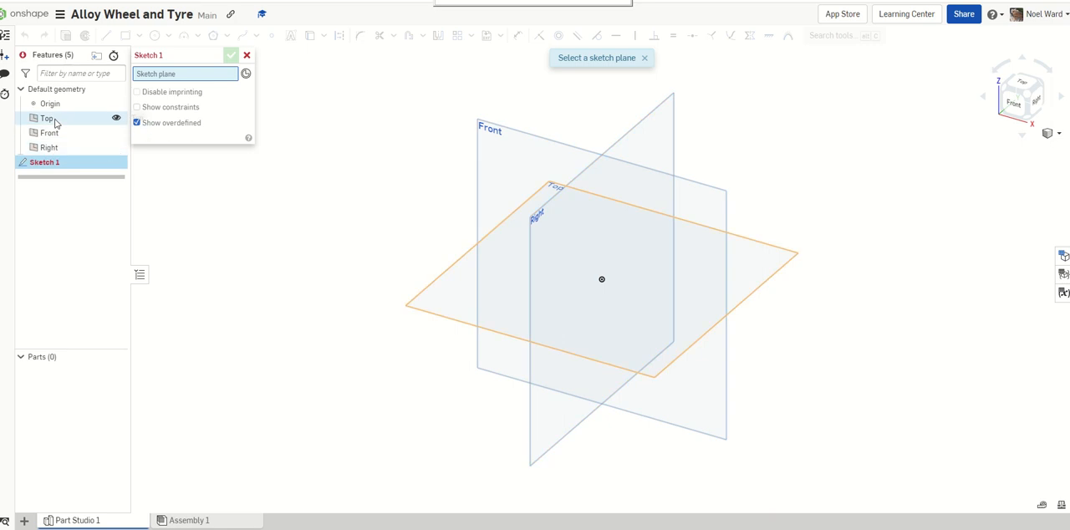
click(47, 117)
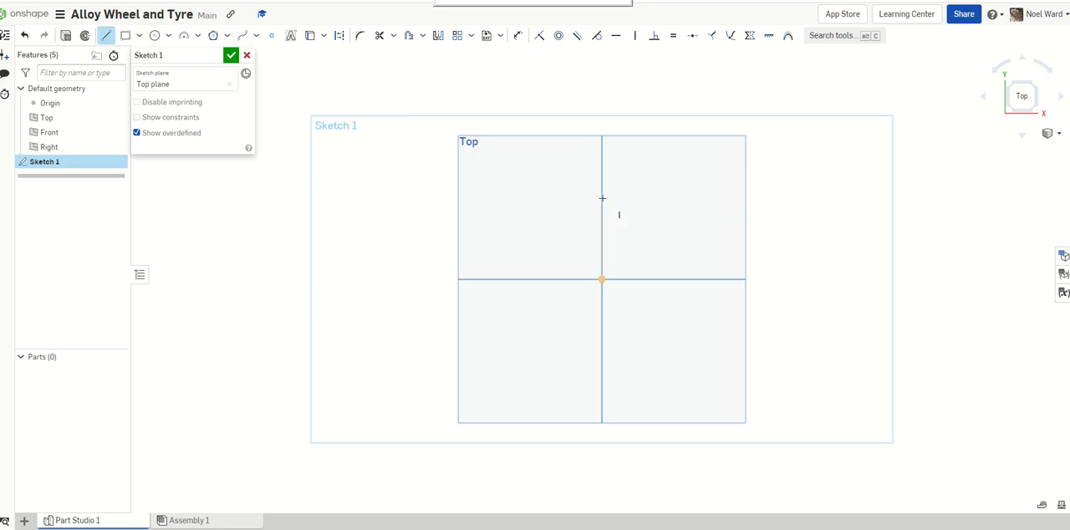
drag(601, 197, 602, 361)
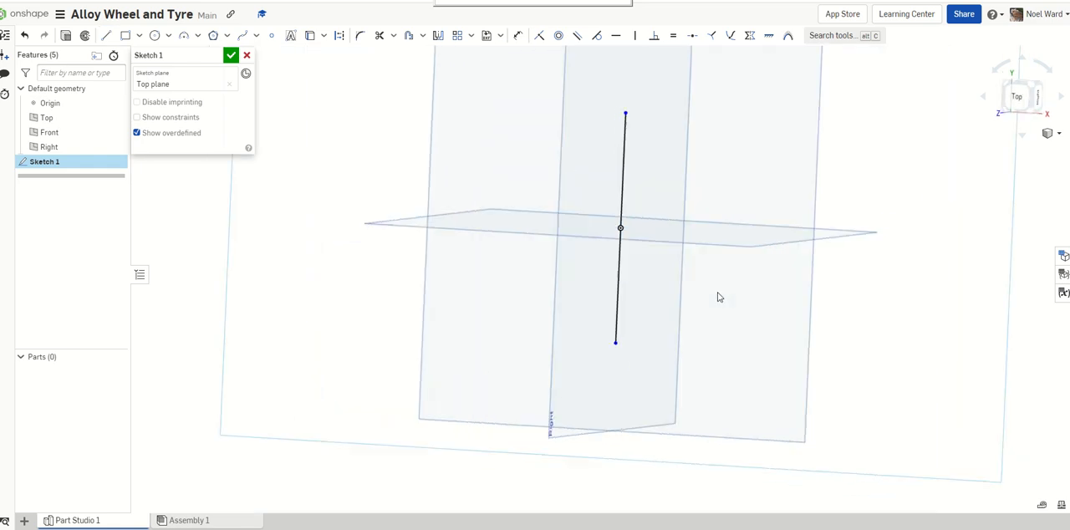
drag(719, 297, 627, 153)
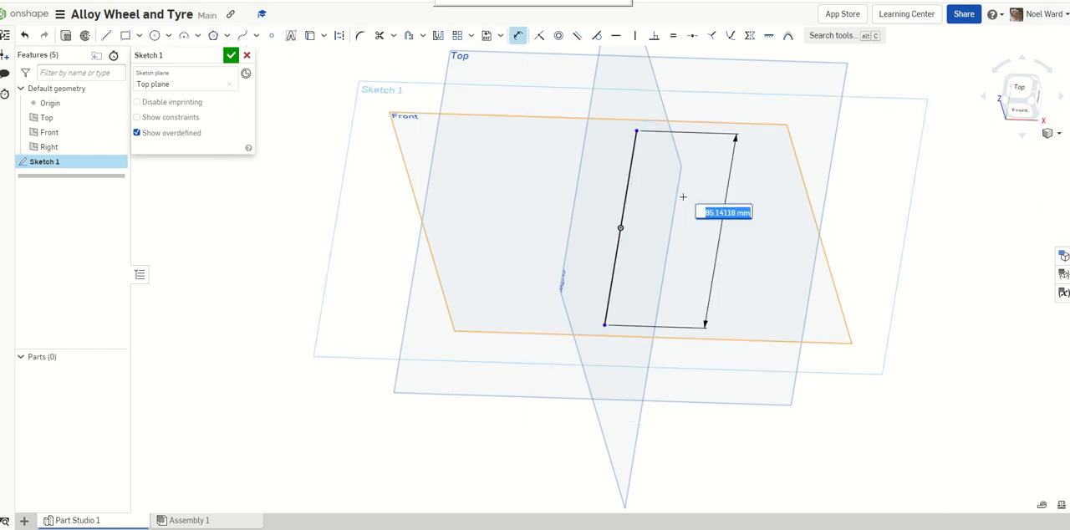
text(200)
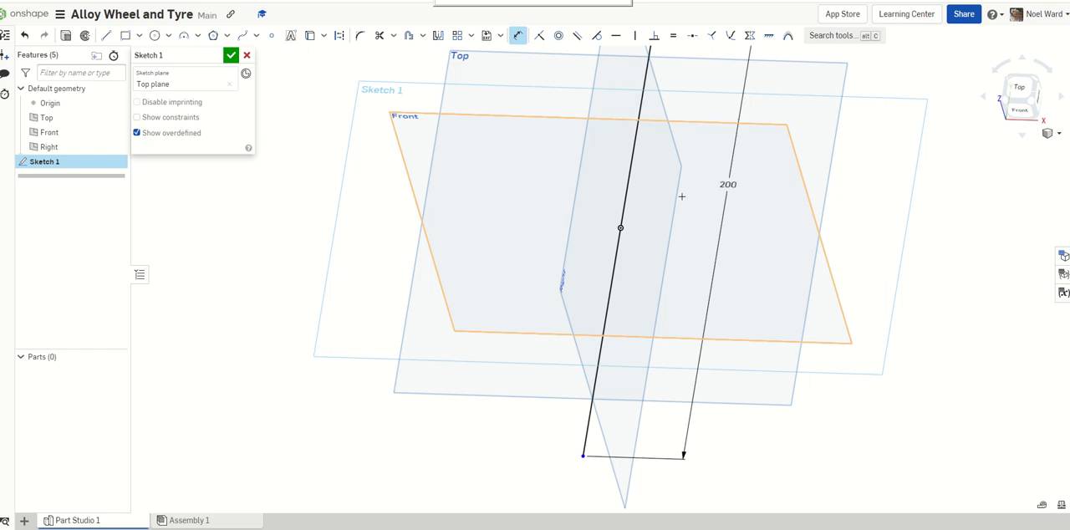
mouse_move(767, 195)
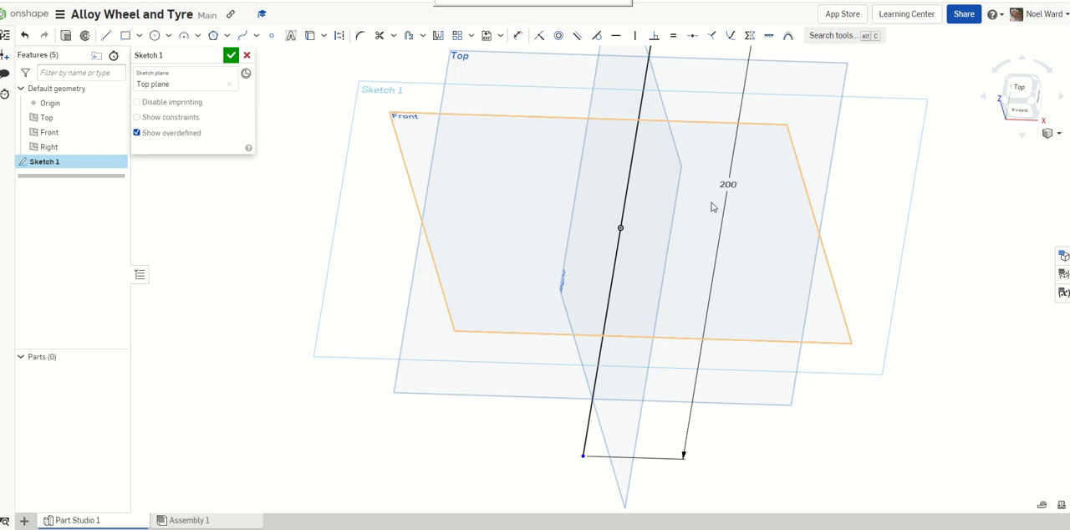
Turn the 200 mm line into construction geometry, rename the sketch 'Axis' and finish it.
click(1020, 87)
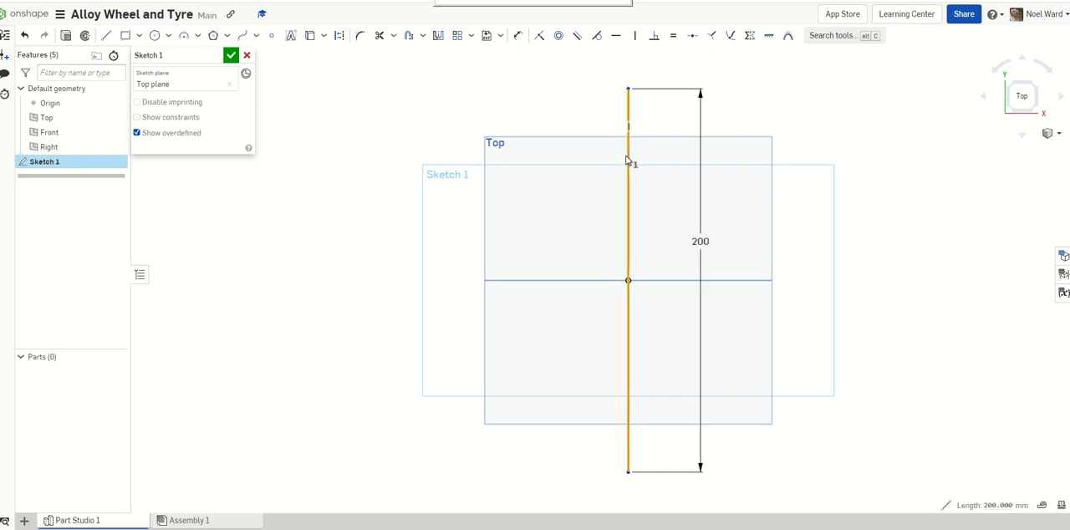
mouse_move(692, 36)
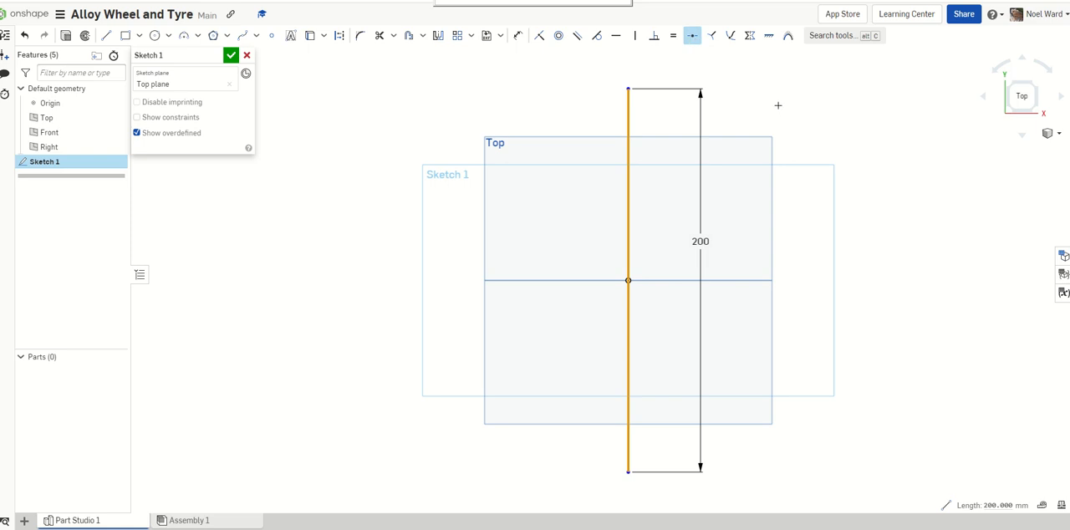
mouse_move(867, 210)
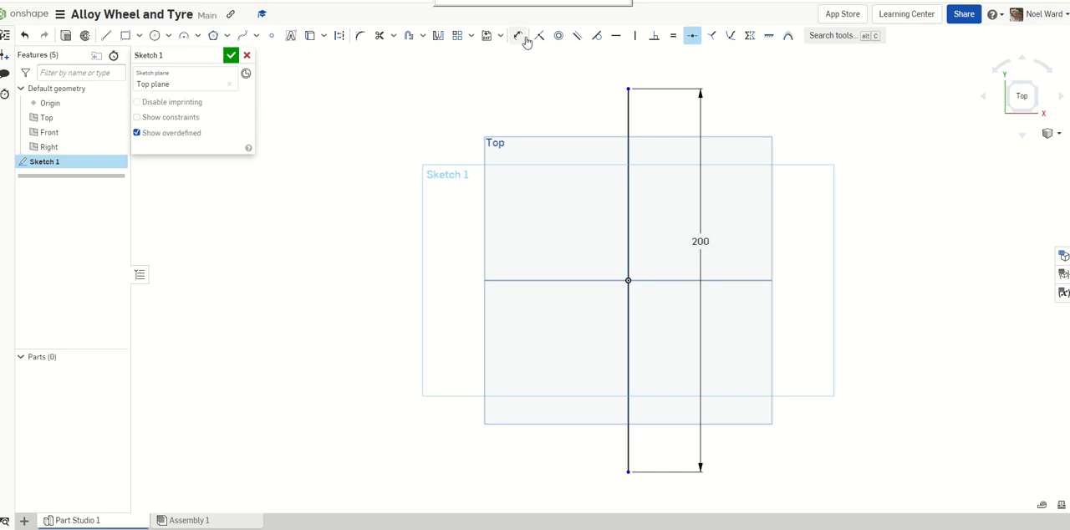
click(518, 35)
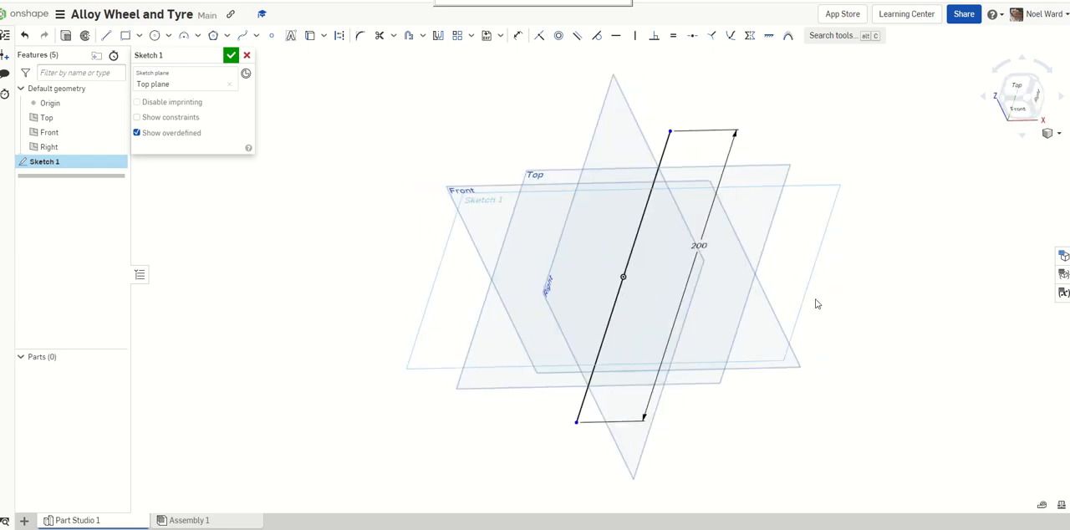
click(639, 231)
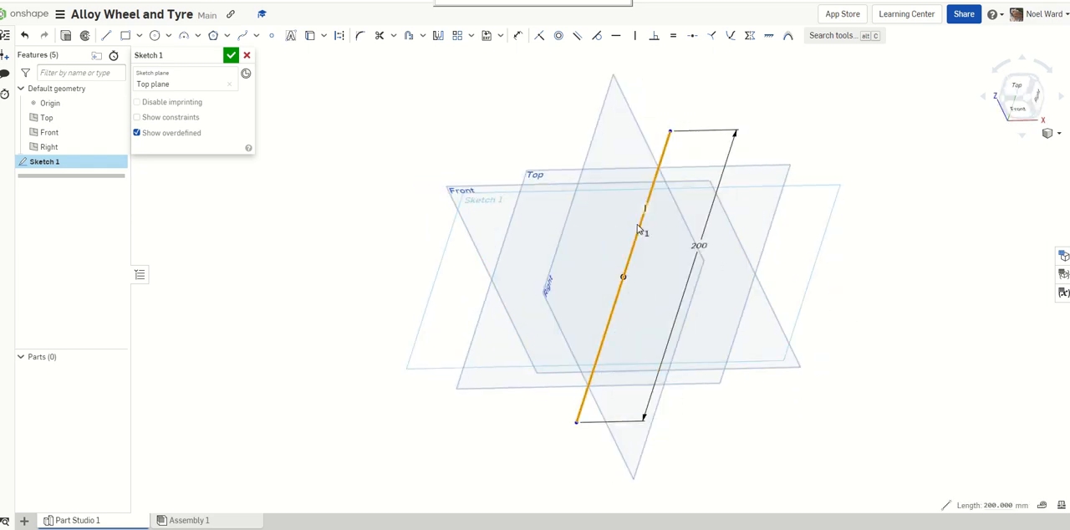
mouse_move(338, 35)
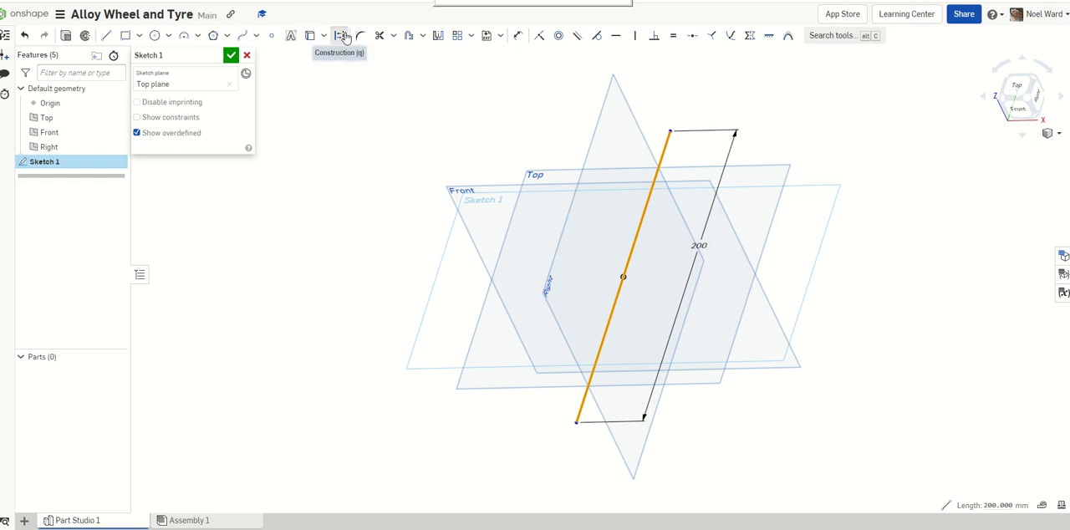
click(340, 35)
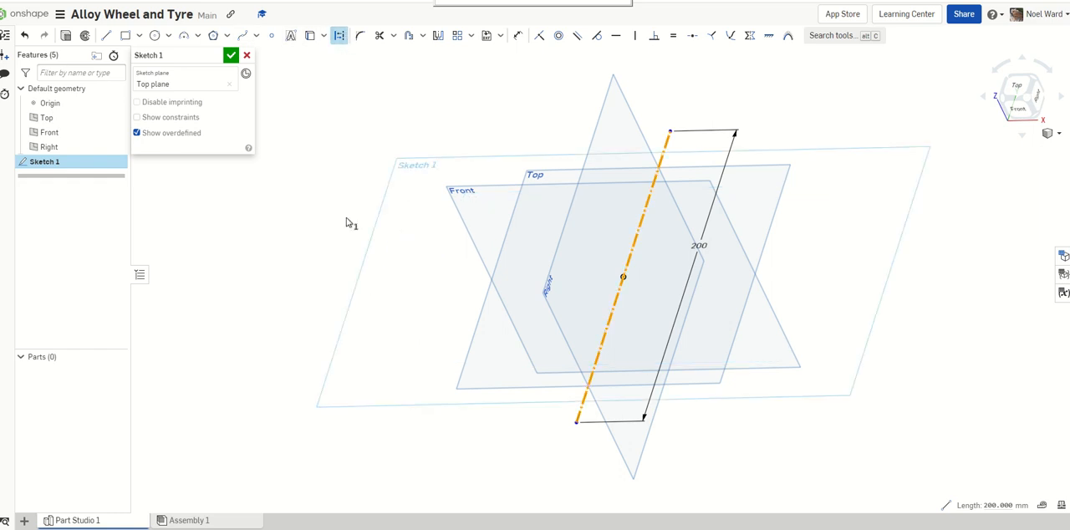
mouse_move(316, 62)
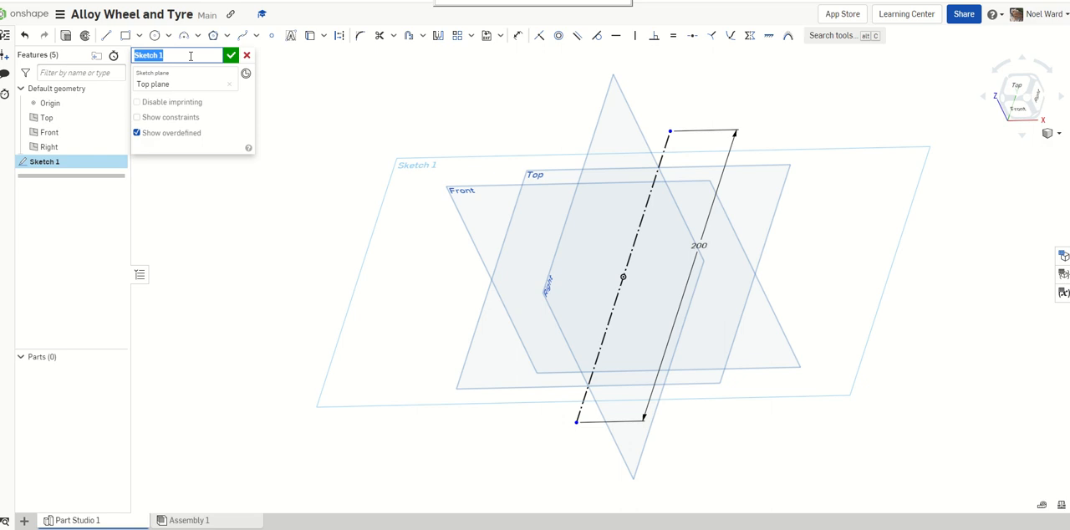
text(Axis)
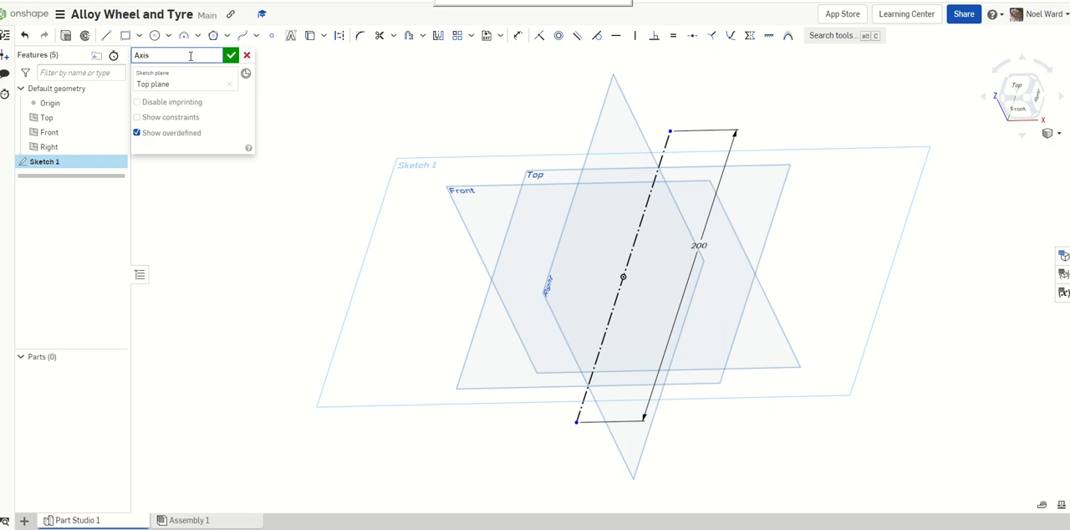
click(231, 55)
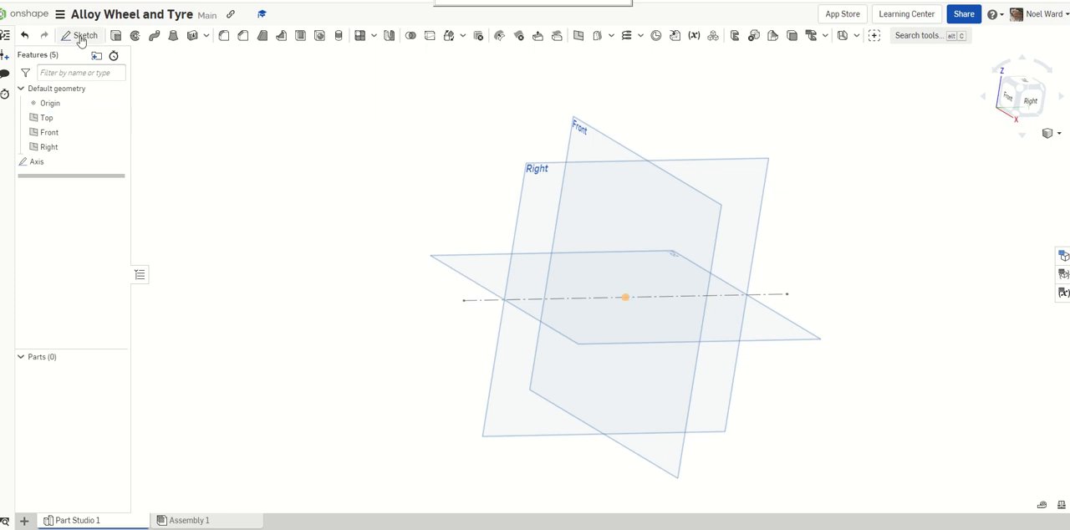
Sketch a 200 mm vertical construction line from the origin on the Right plane.
click(80, 35)
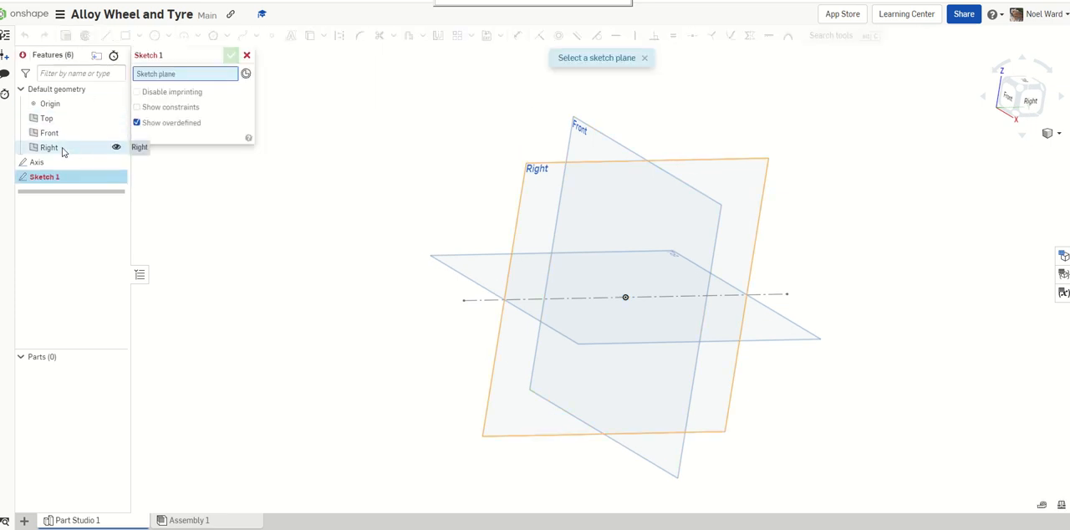
click(49, 147)
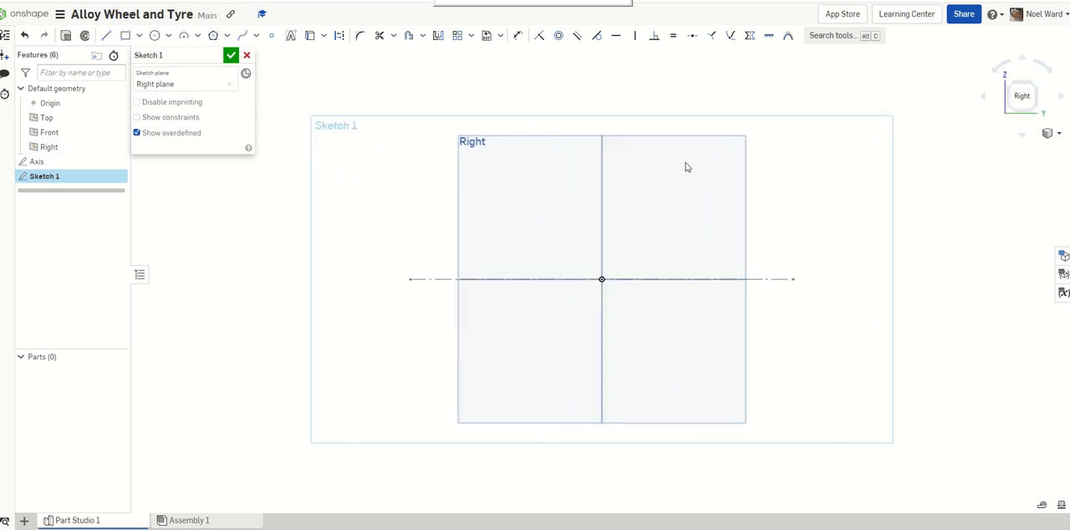
mouse_move(682, 162)
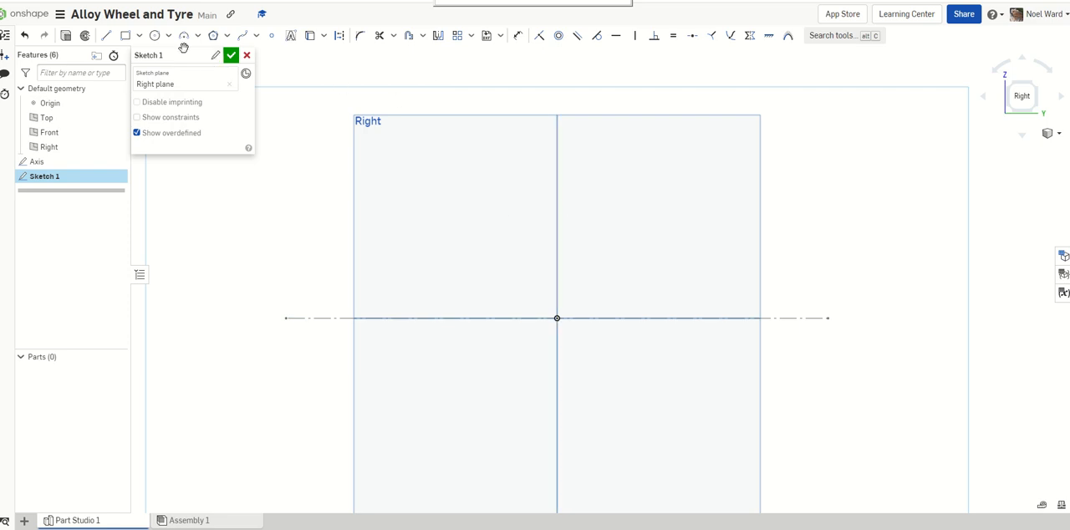
click(107, 35)
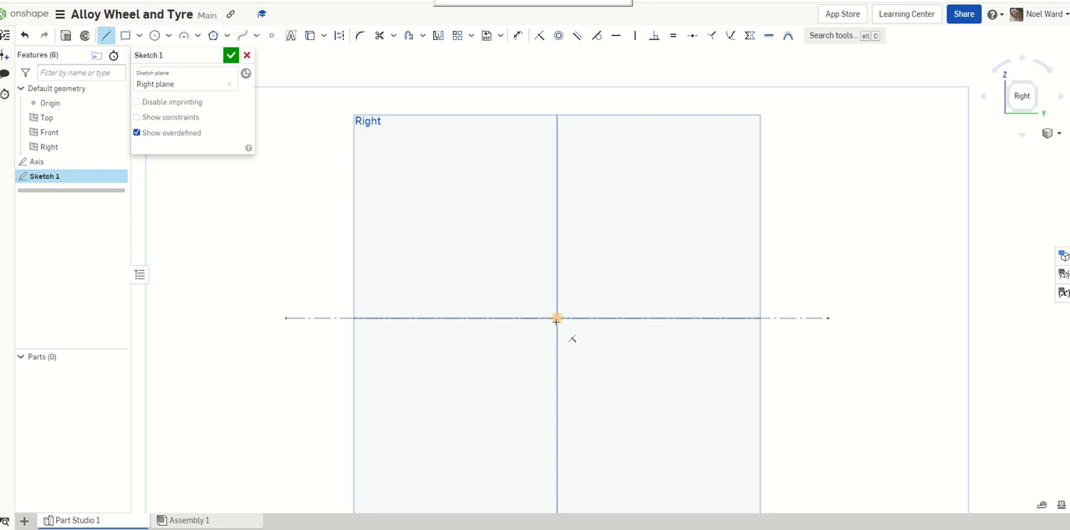
drag(557, 318, 558, 114)
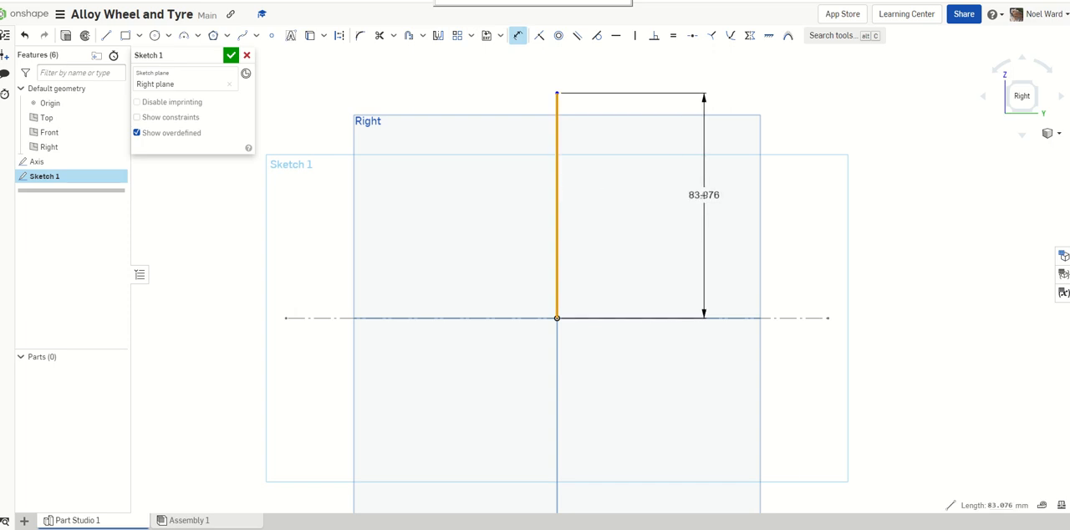
double_click(702, 194)
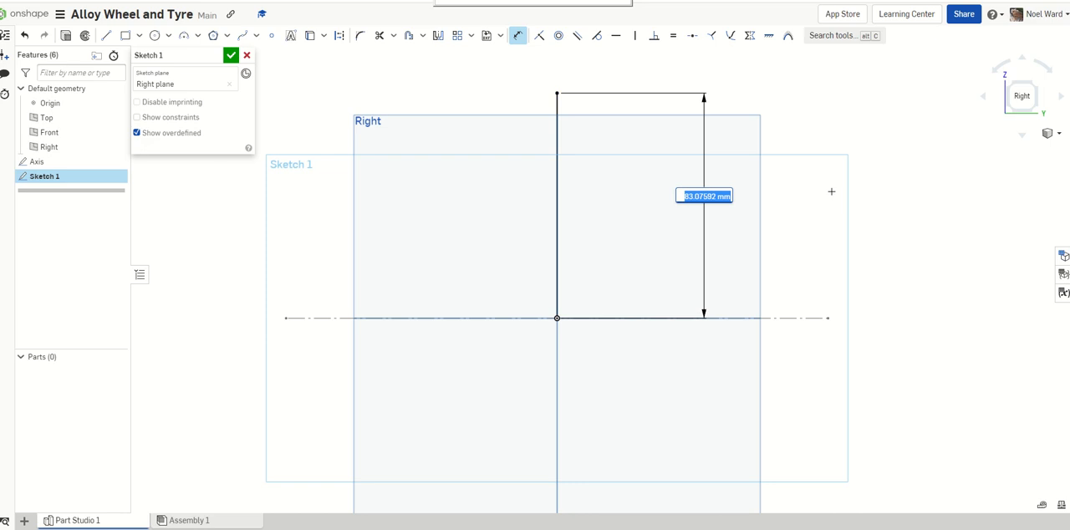
text(200)
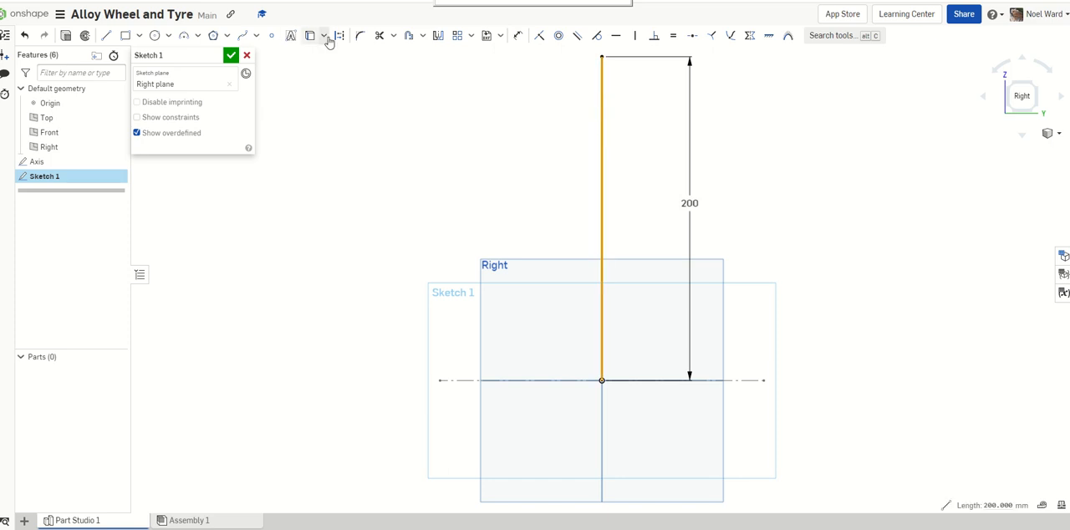
click(339, 35)
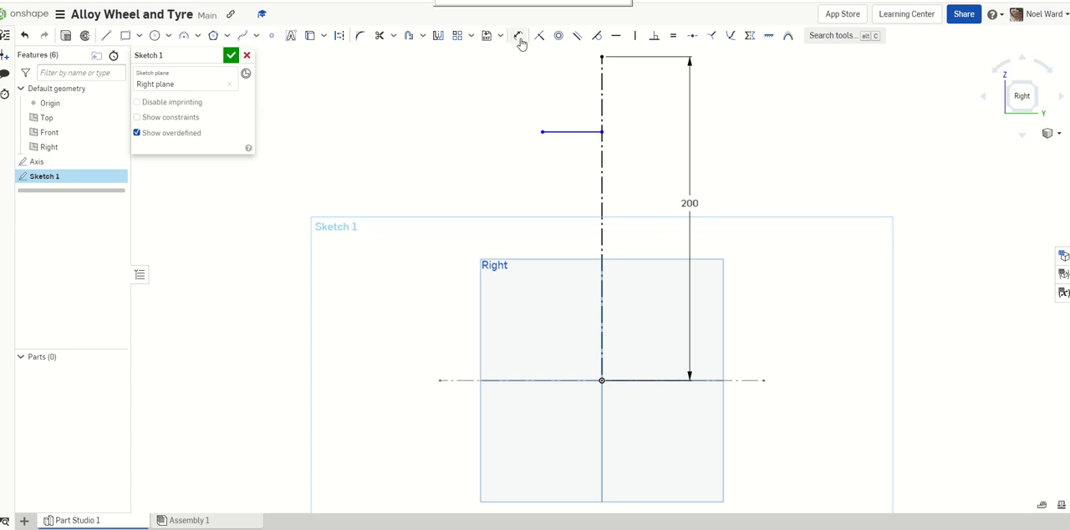
Dimension the horizontal base line to end 45 mm from the axis.
click(518, 35)
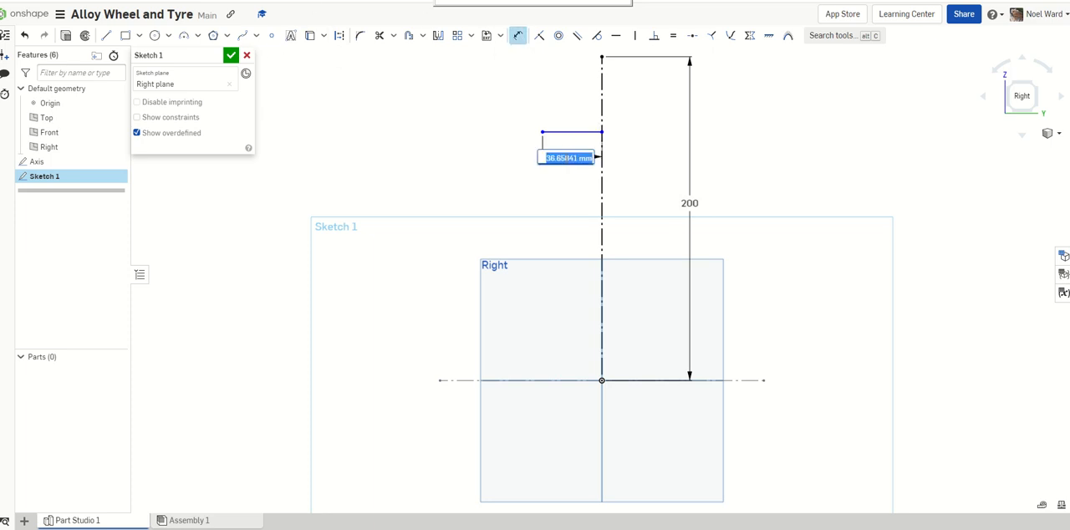
text(45)
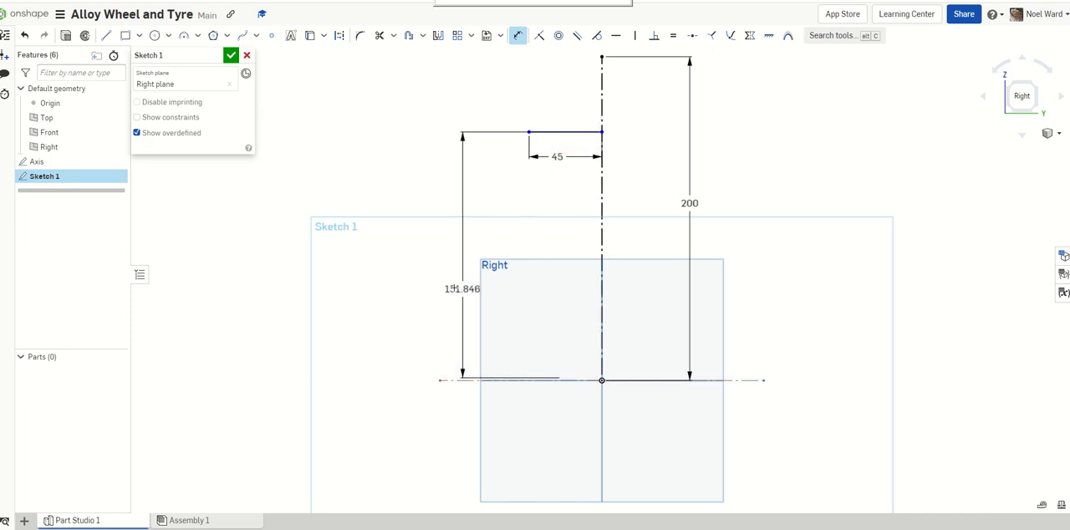
double_click(461, 287)
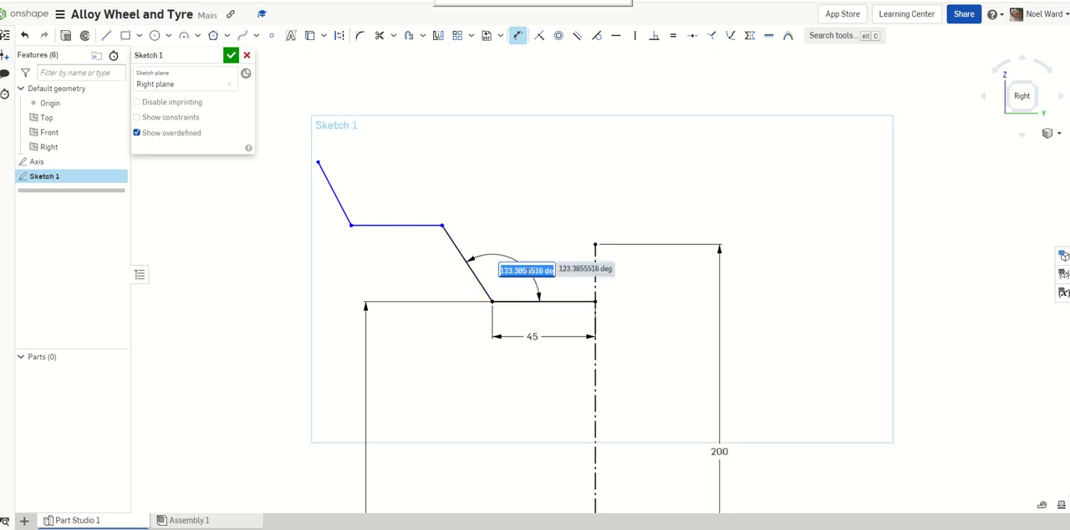
Dimension an angled lip segment of the rim profile to 10.
text(10)
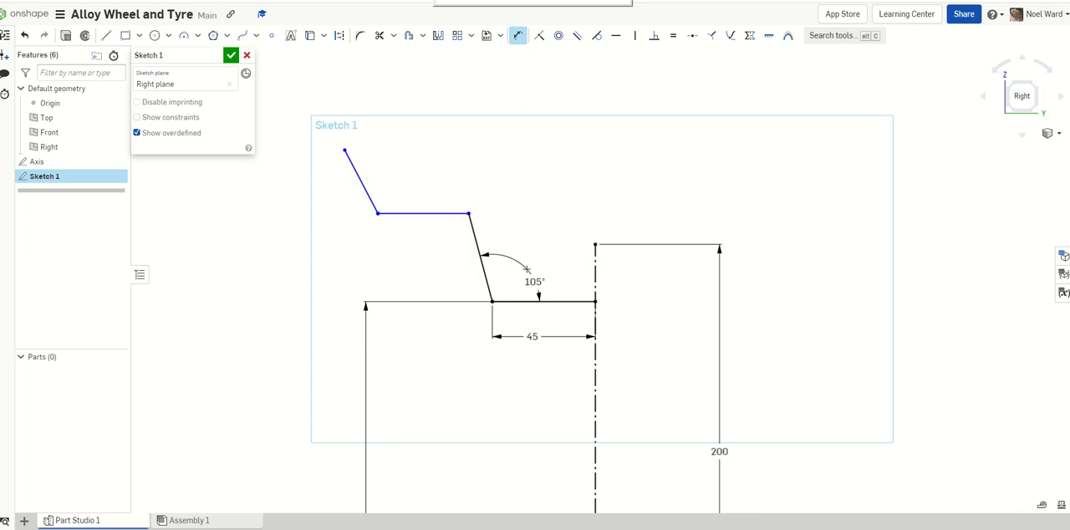
mouse_move(565, 207)
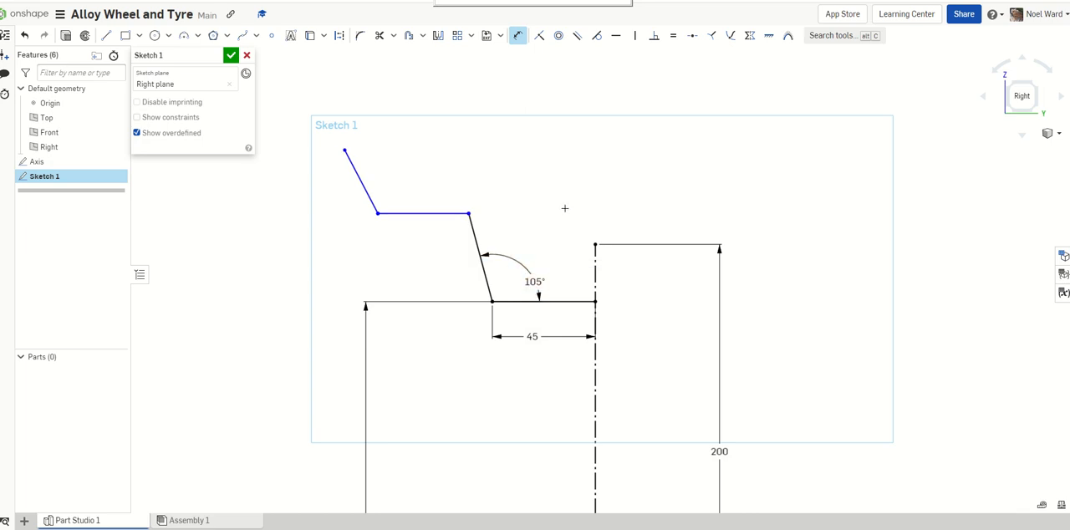
mouse_move(218, 142)
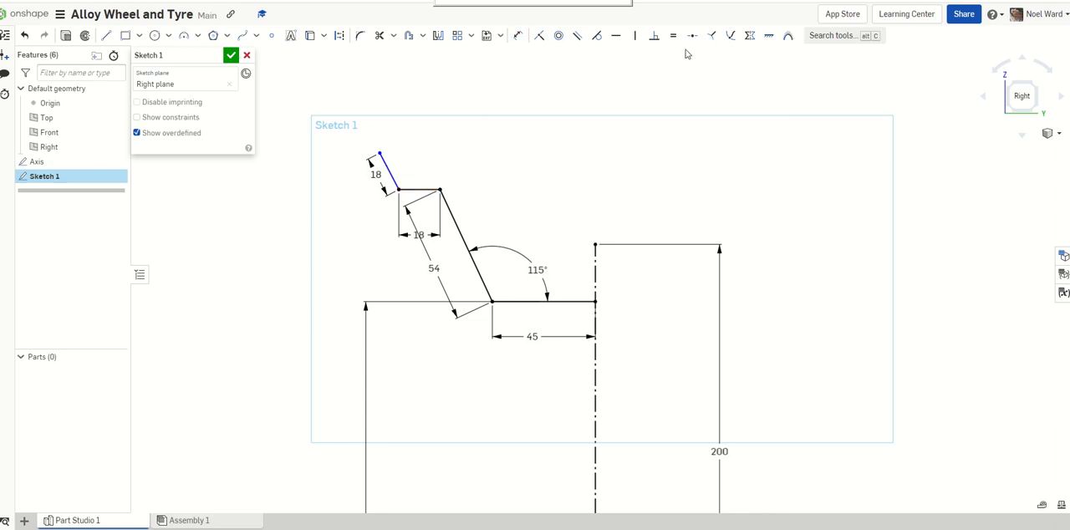
mouse_move(575, 36)
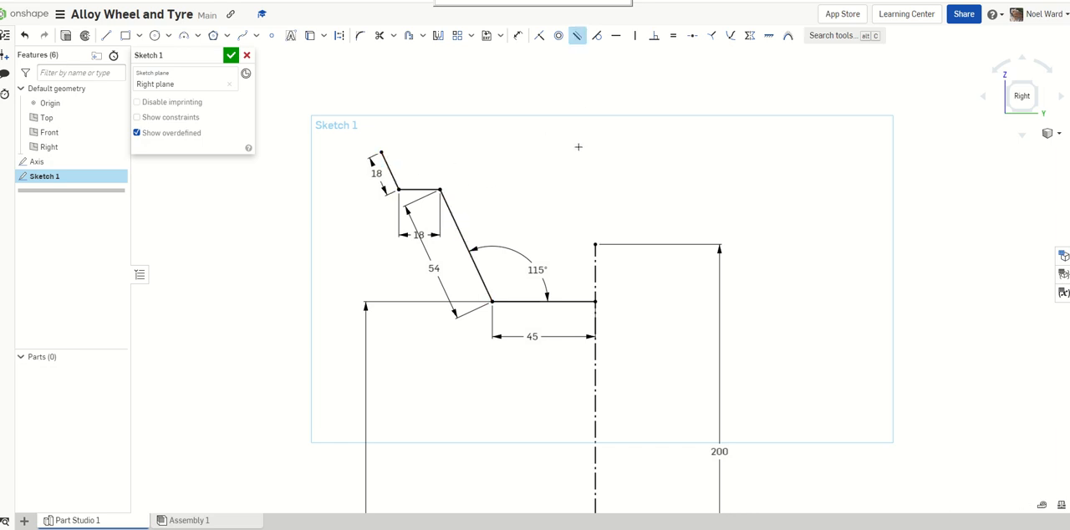
mouse_move(692, 191)
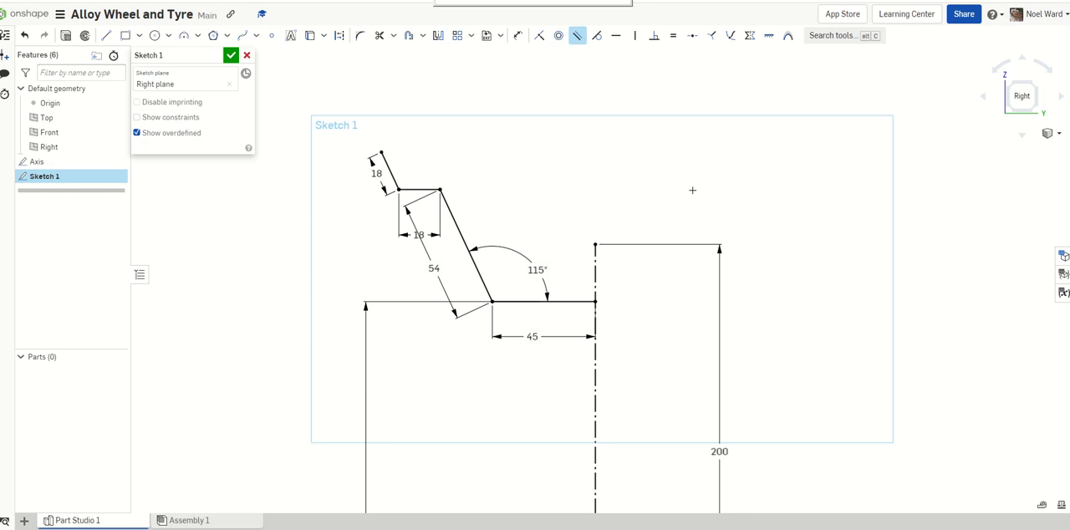
mouse_move(435, 182)
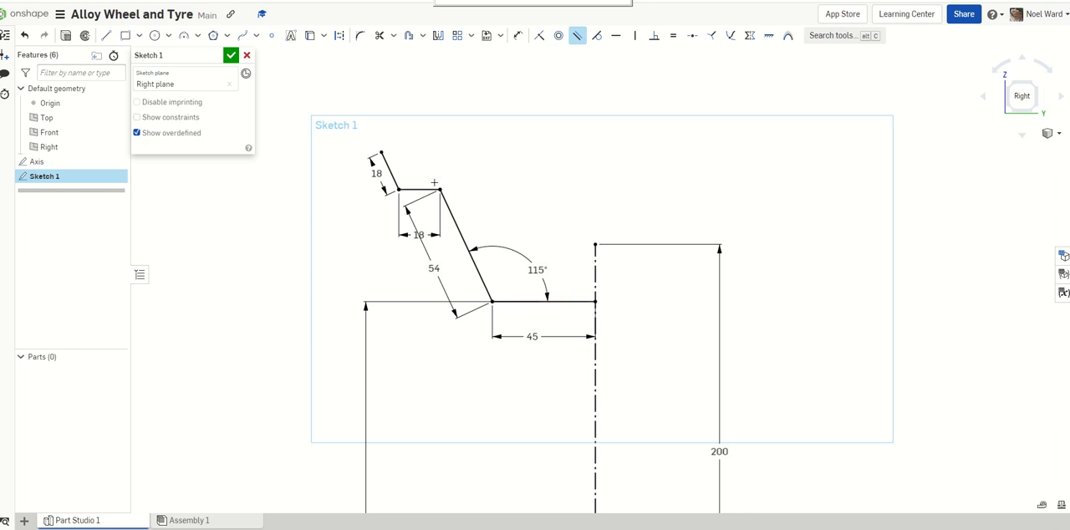
mouse_move(446, 144)
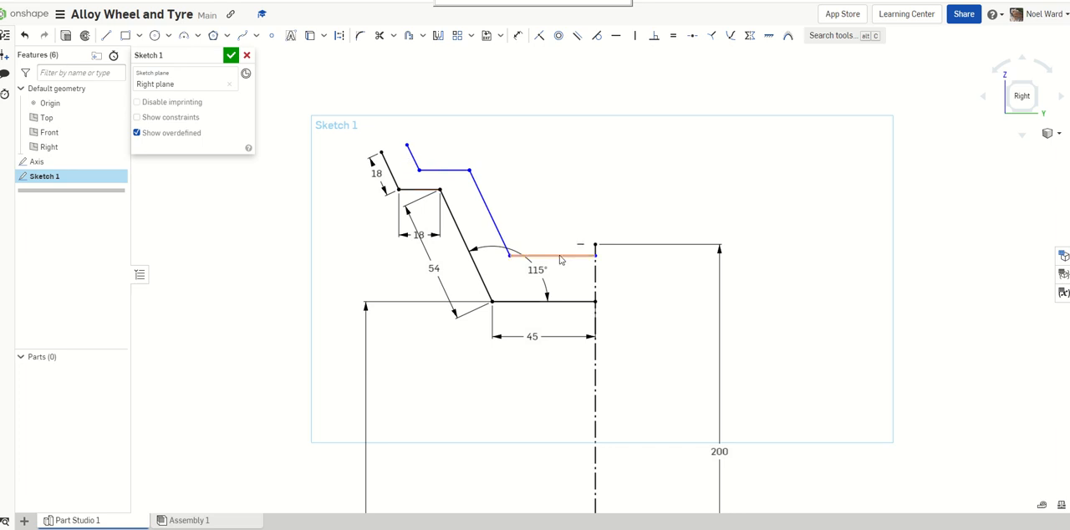
Finish the inner outline at the centre line with its flat section 28 mm above the base.
click(552, 254)
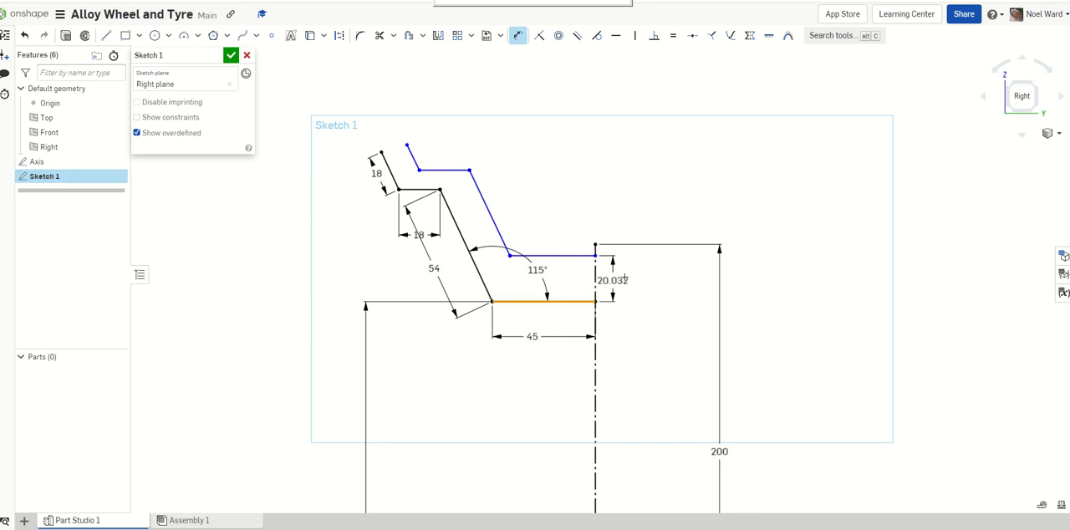
double_click(611, 279)
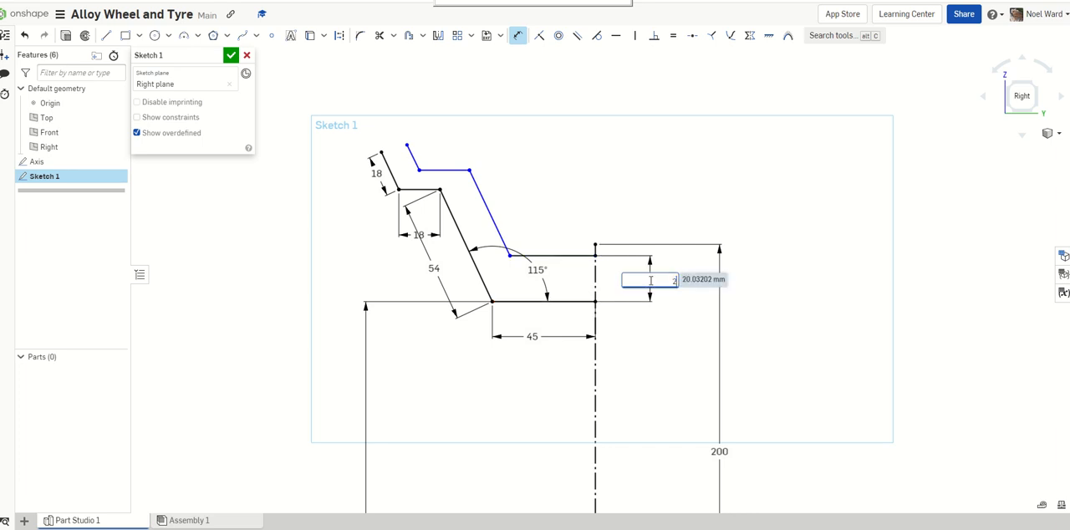
text(28)
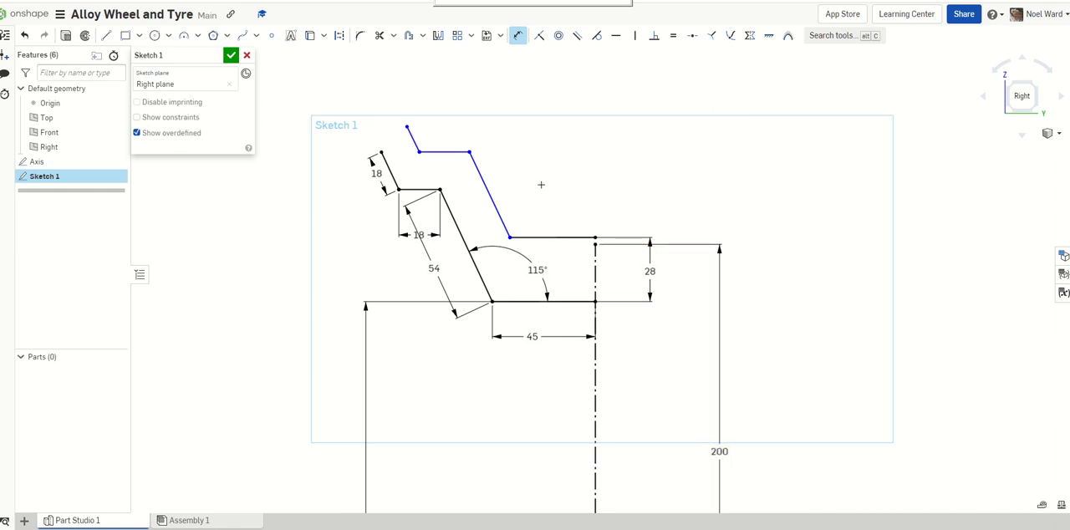
mouse_move(542, 157)
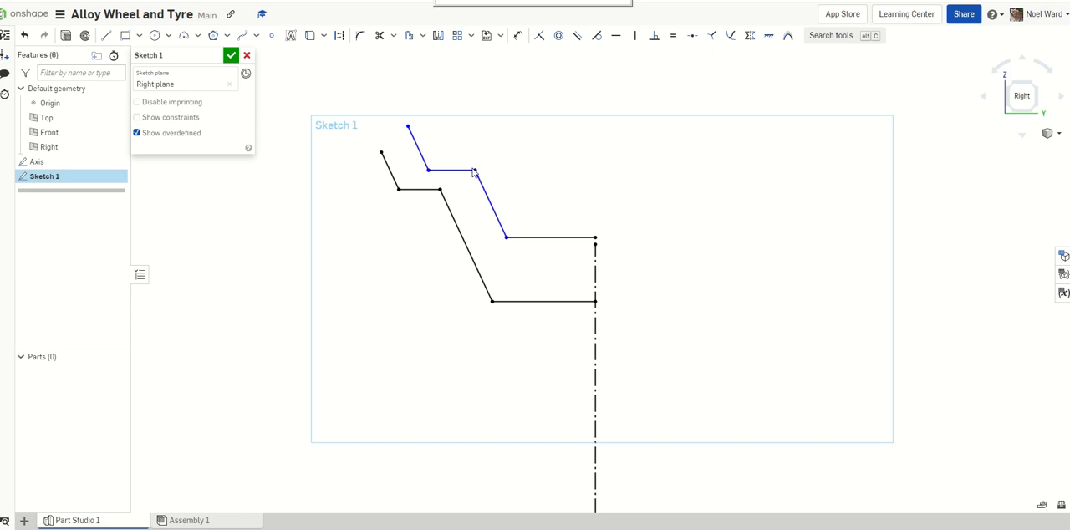
drag(475, 171, 462, 171)
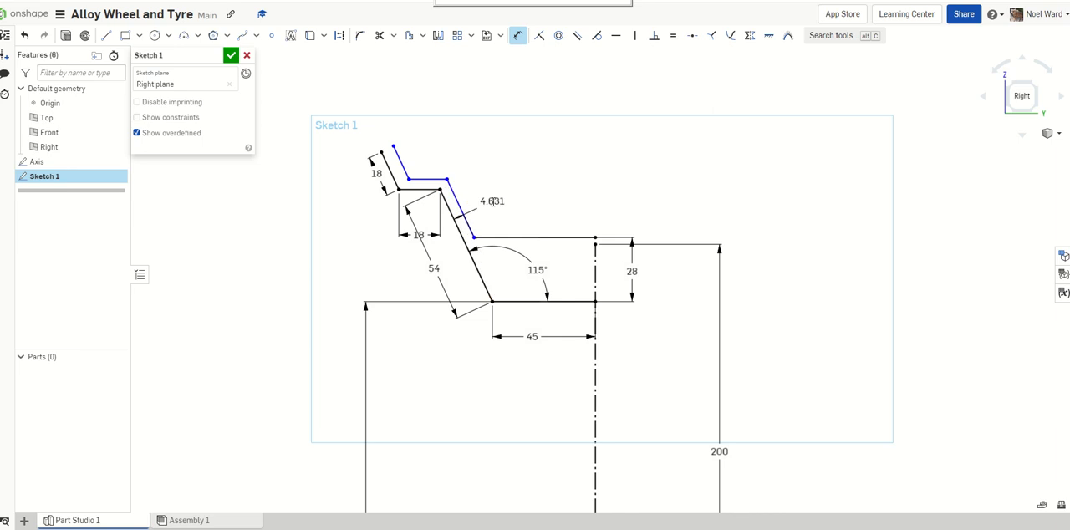
Set the wall thickness to 5 mm, close the lip end with a line, and make the height 220 mm.
double_click(491, 202)
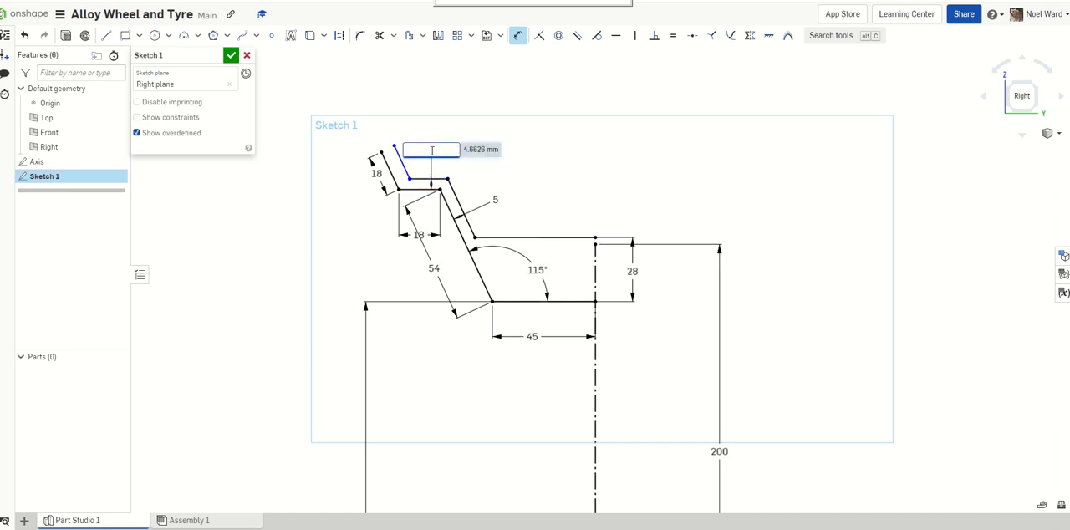
text(5)
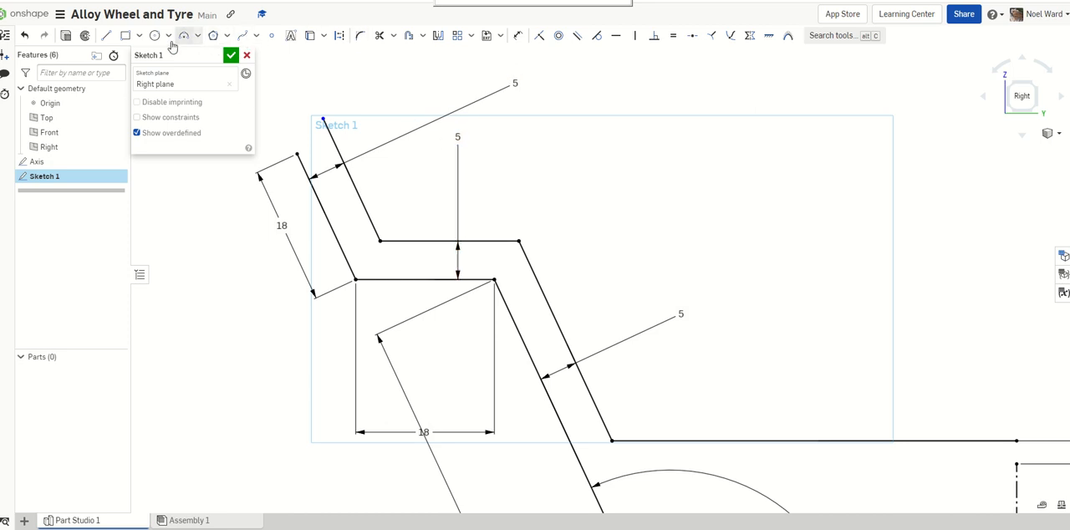
click(106, 35)
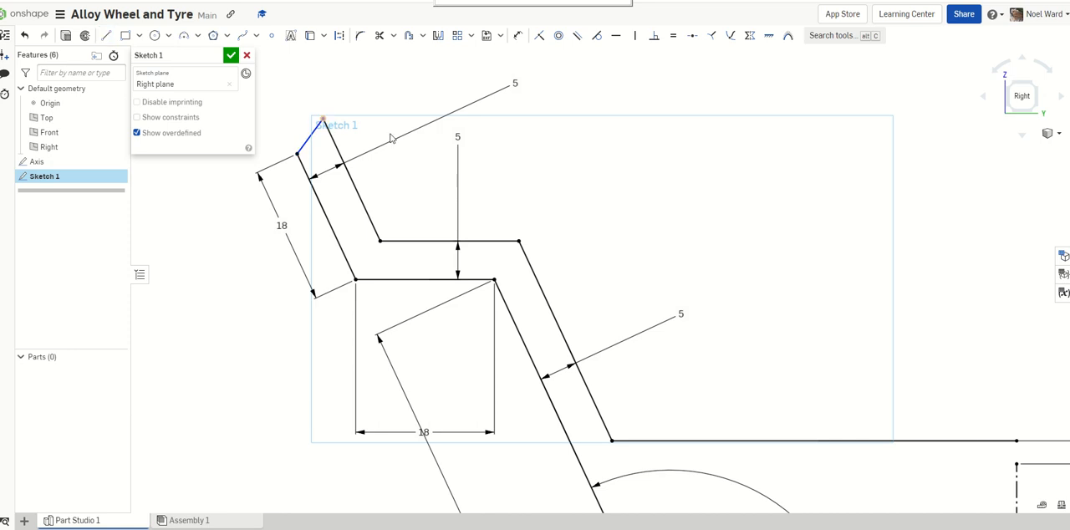
mouse_move(638, 130)
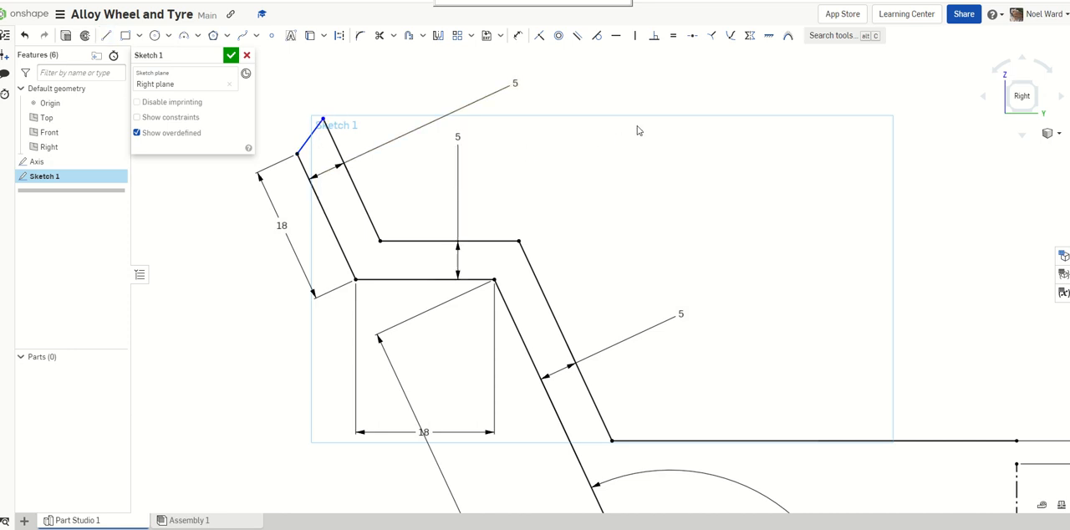
click(326, 225)
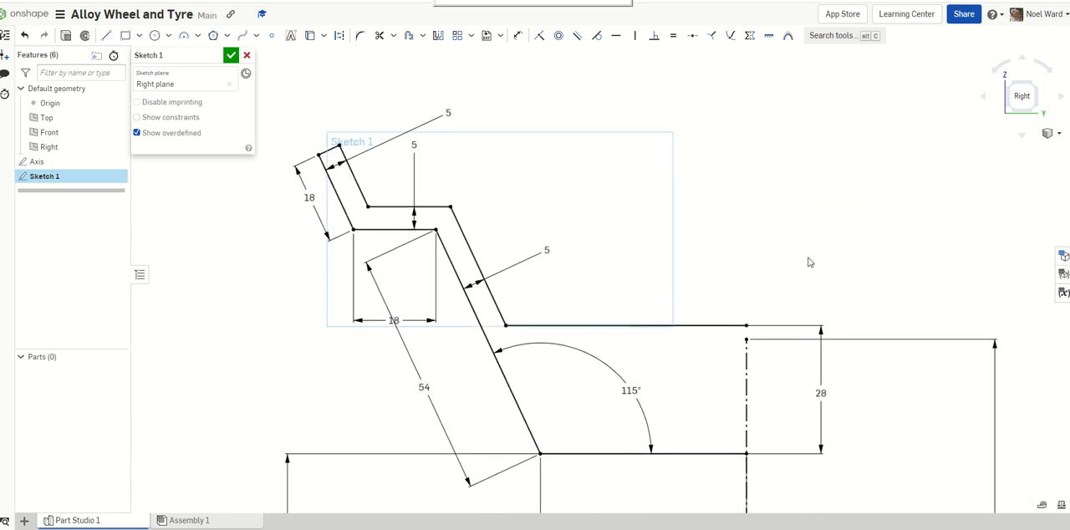
mouse_move(844, 273)
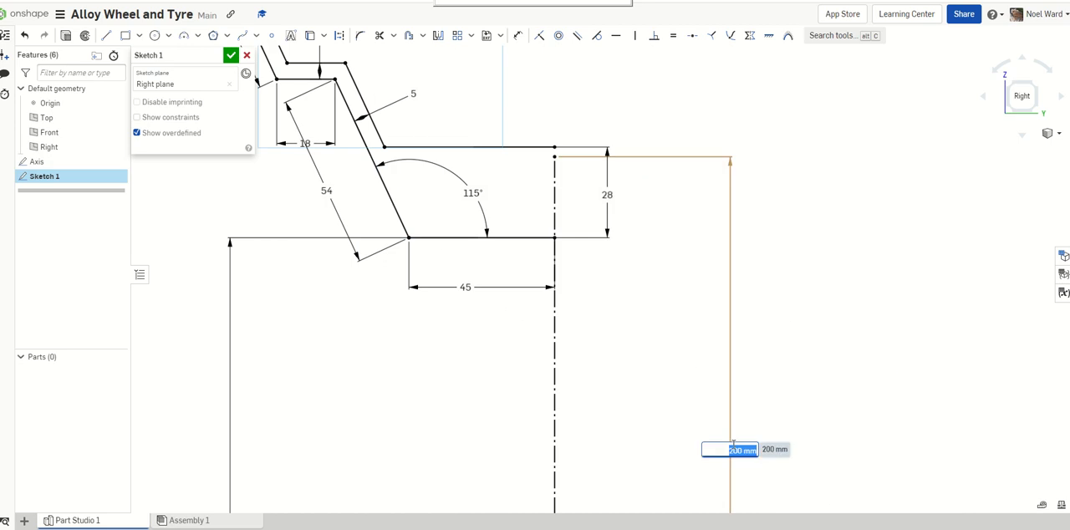
text(220)
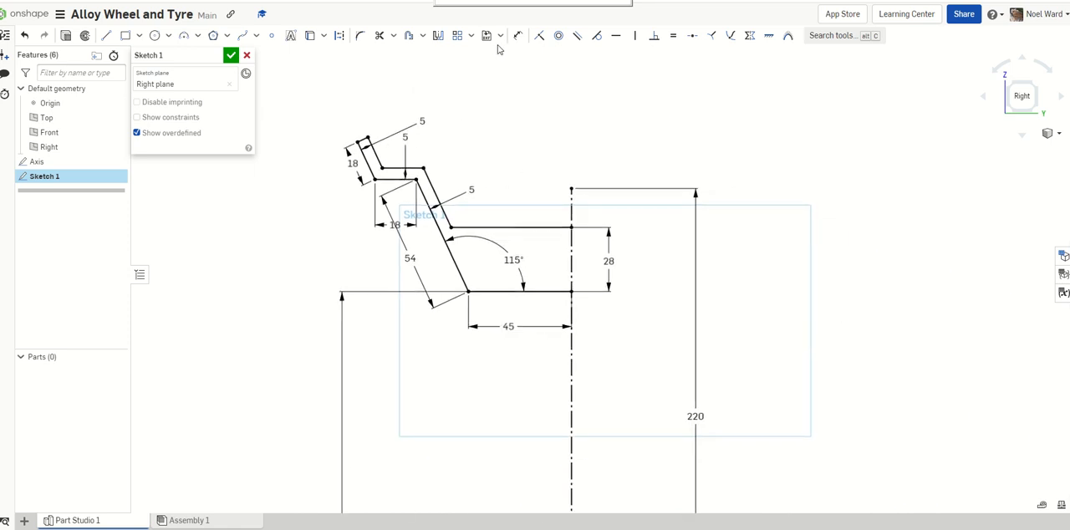
Mirror the rim profile lines across the centre construction line.
click(438, 35)
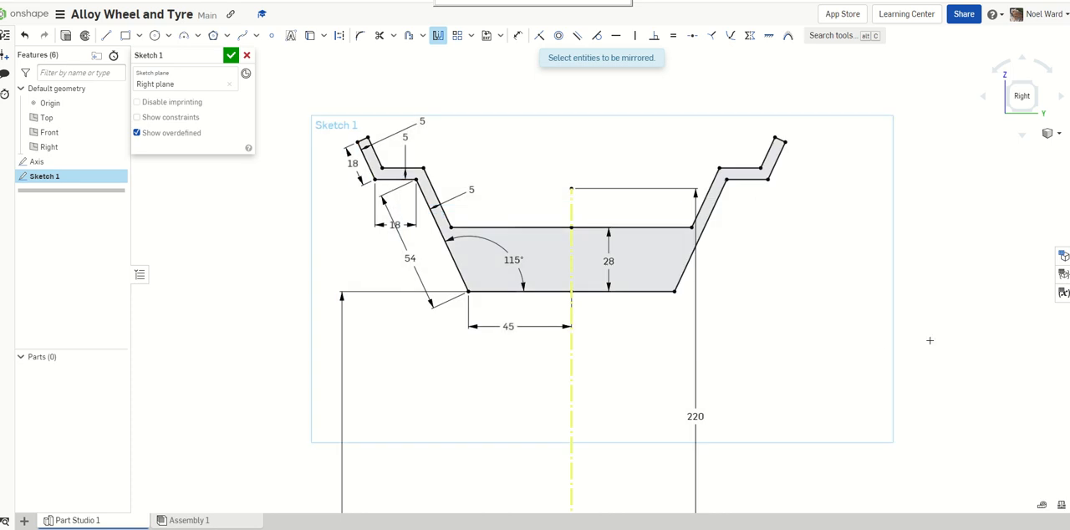
mouse_move(759, 239)
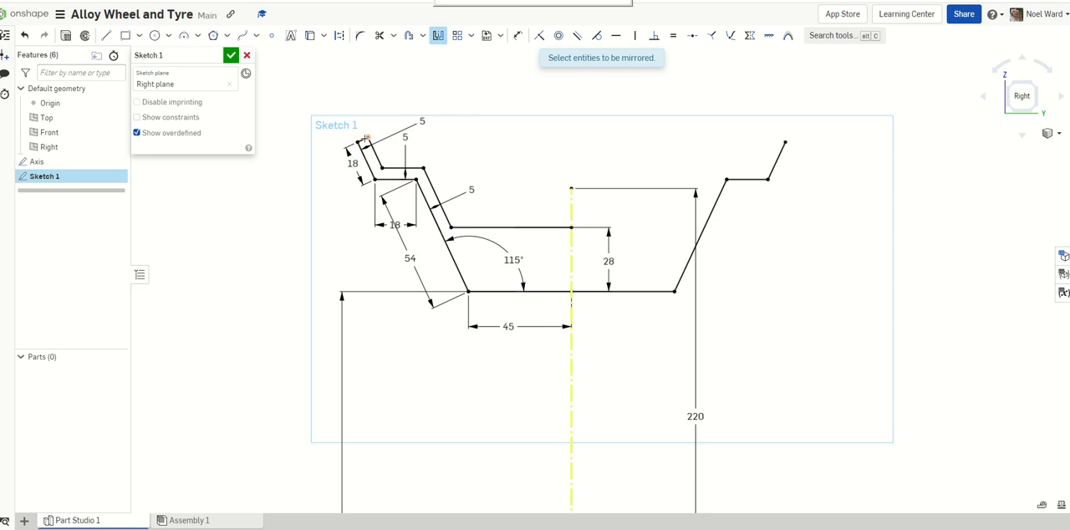
click(359, 141)
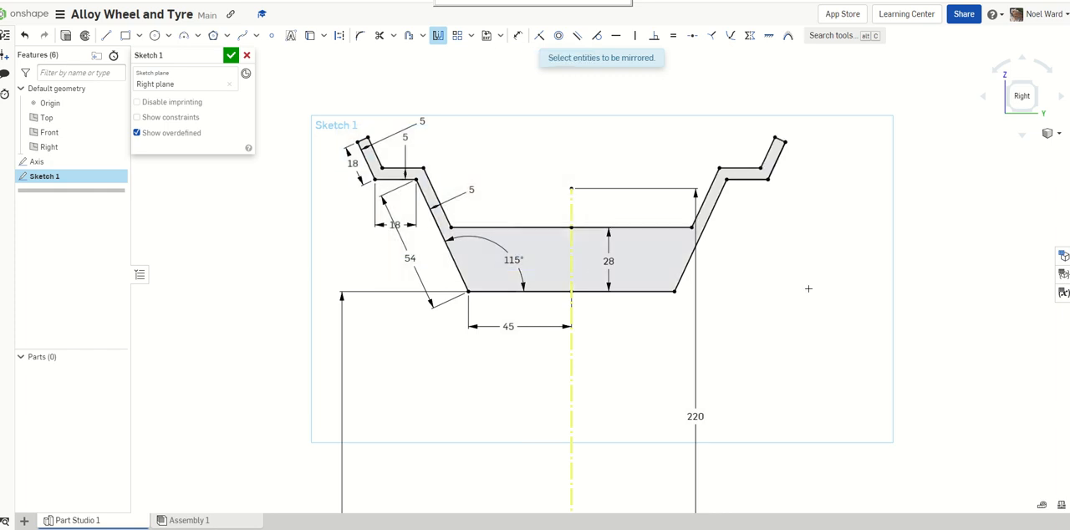
mouse_move(807, 294)
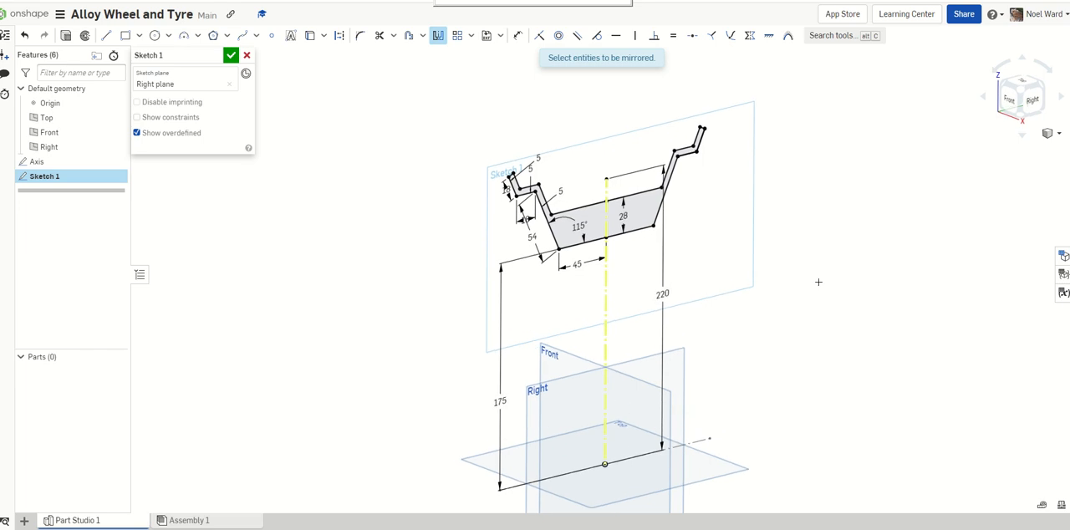
Rename the sketch 'Rim' and revolve its face a full turn about the Axis edge.
click(1058, 133)
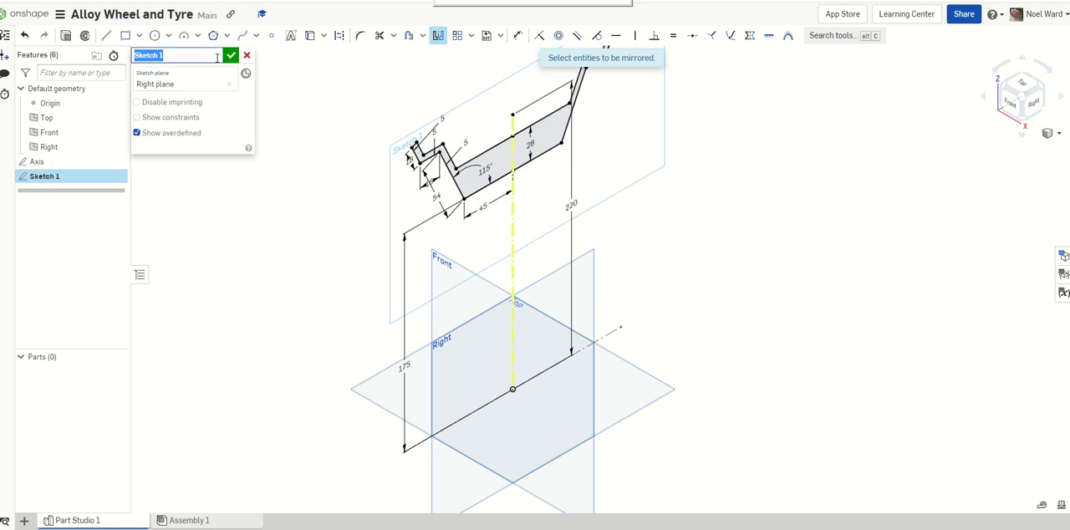
text(Rim)
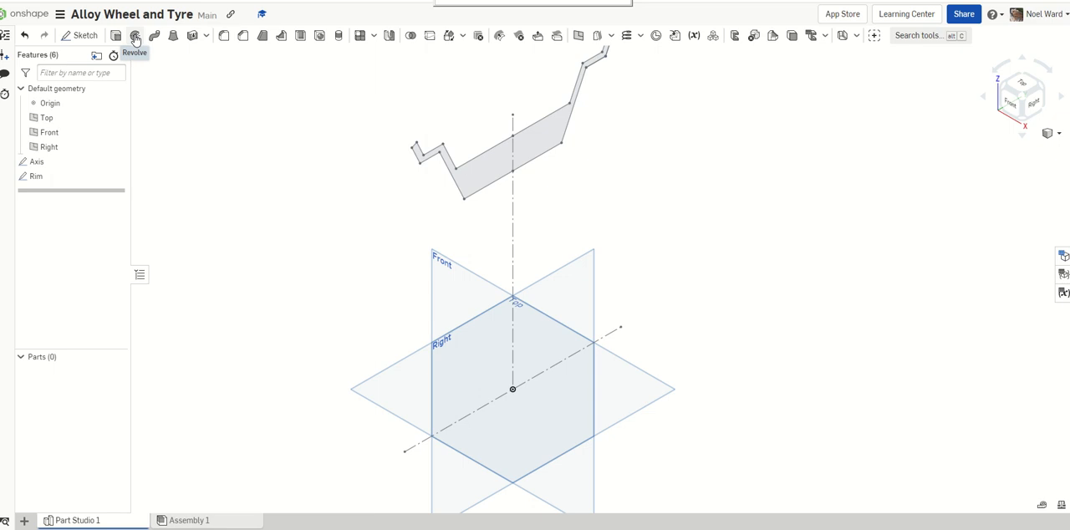
click(135, 35)
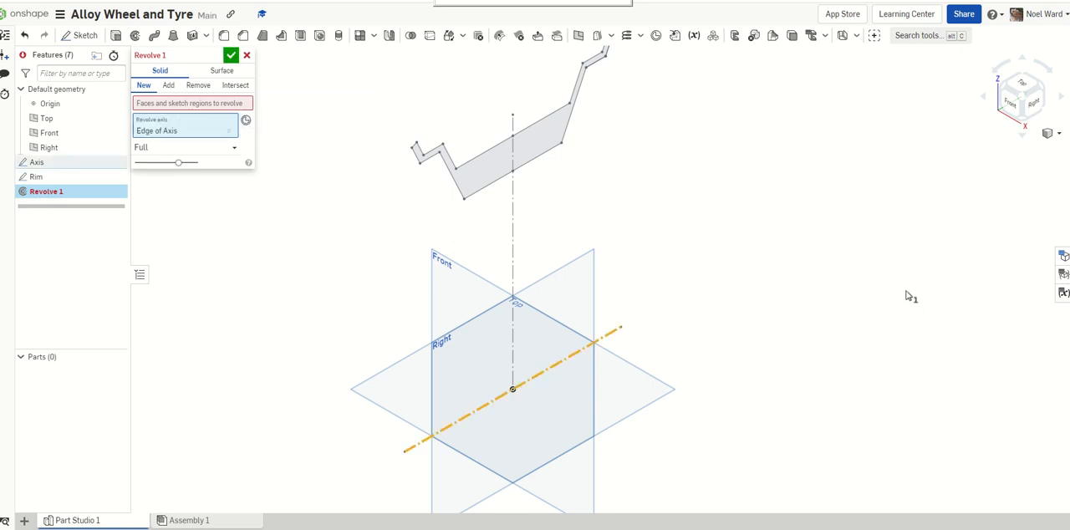
click(191, 102)
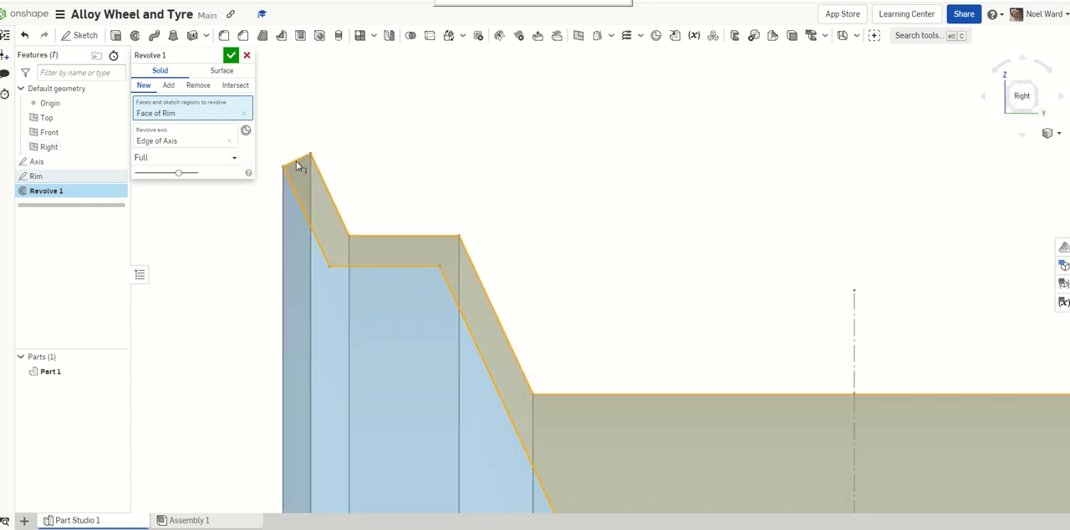
mouse_move(381, 157)
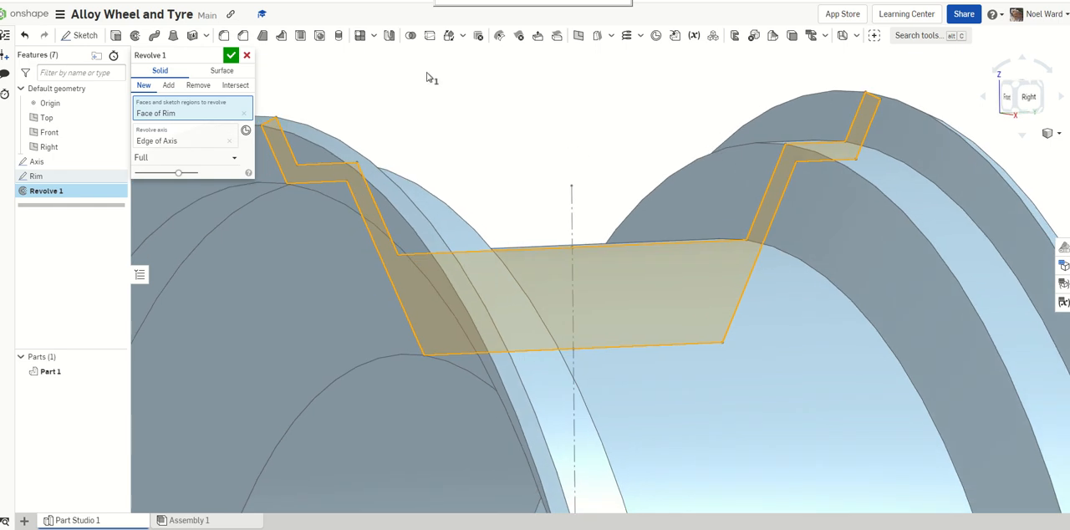
mouse_move(281, 35)
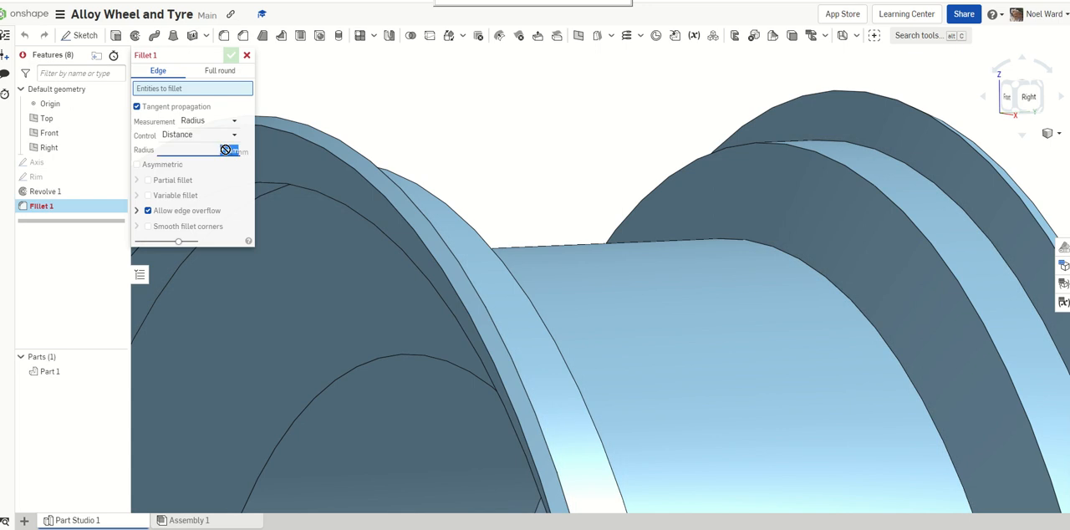
Apply a 1 mm fillet to the selected rim lip edges of Revolve 1.
click(334, 158)
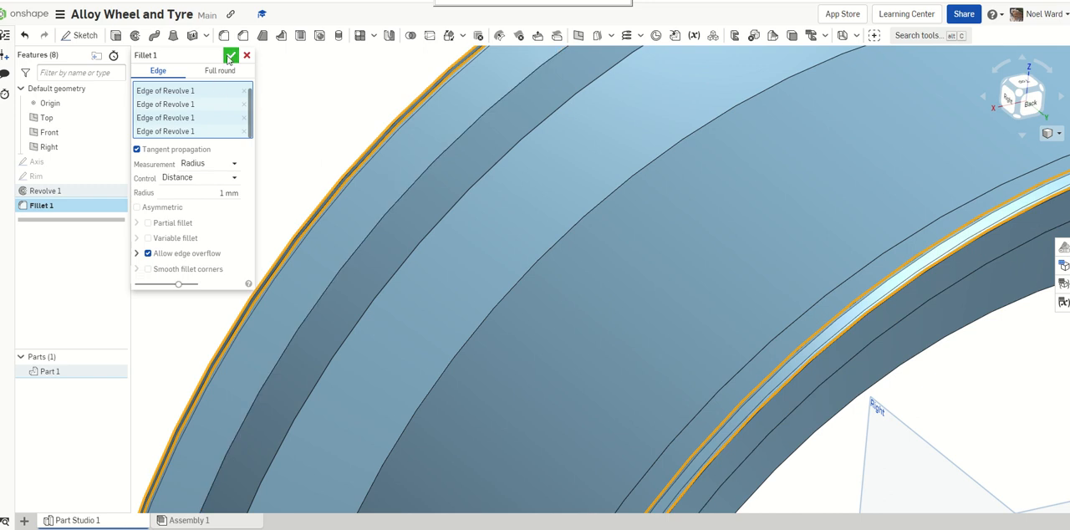
click(231, 53)
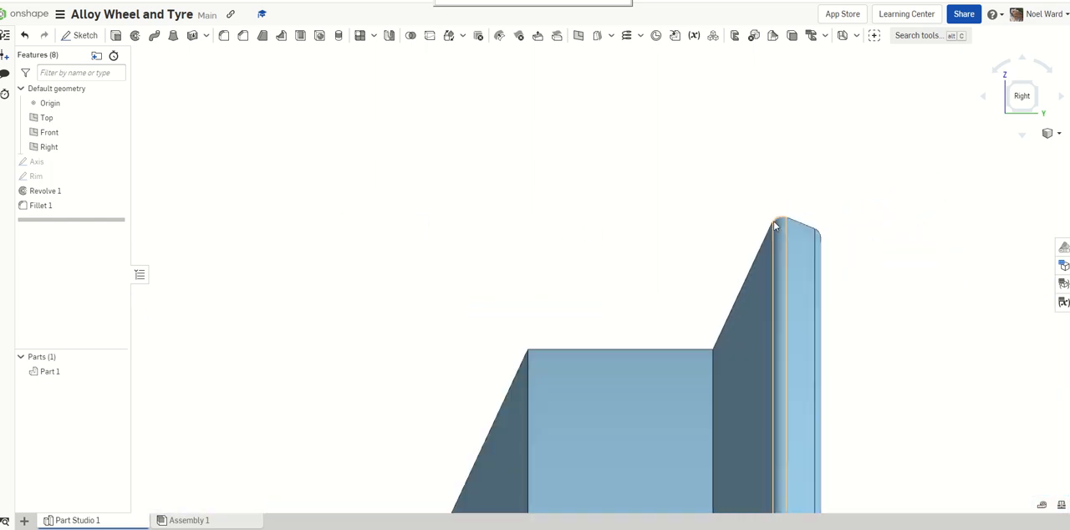
Edit Fillet 1 to drop an extra edge, leaving two lip edges rounded at 1 mm.
click(40, 205)
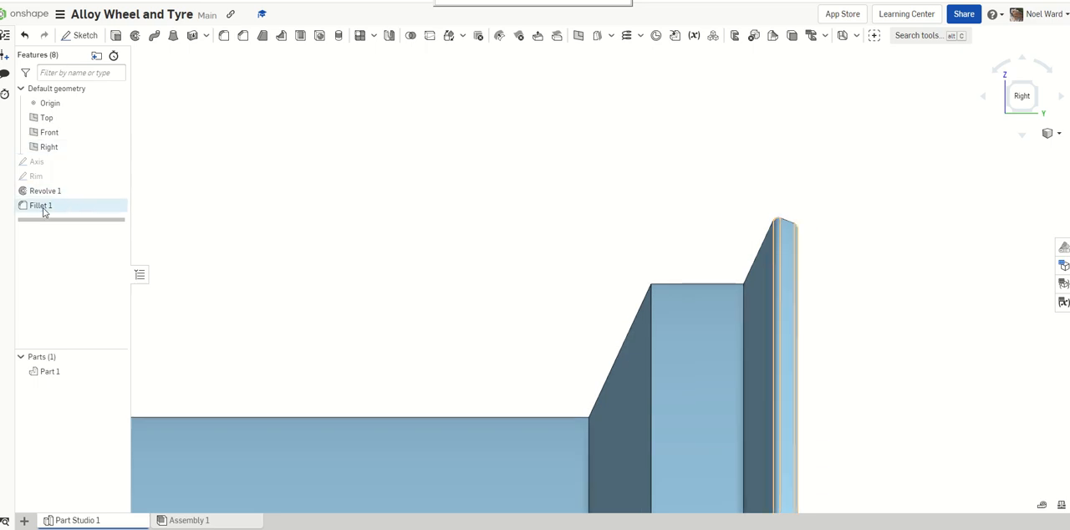
right_click(40, 205)
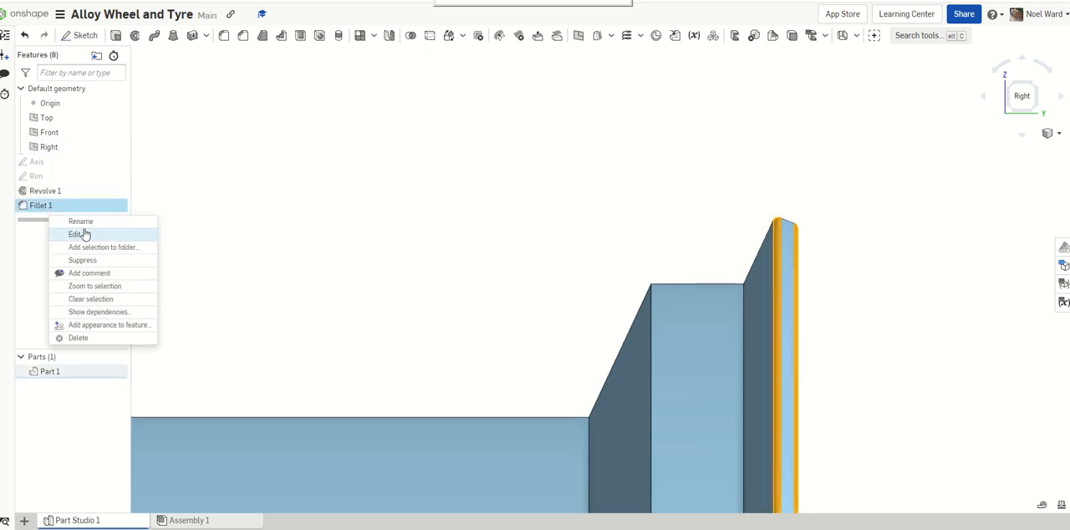
click(77, 234)
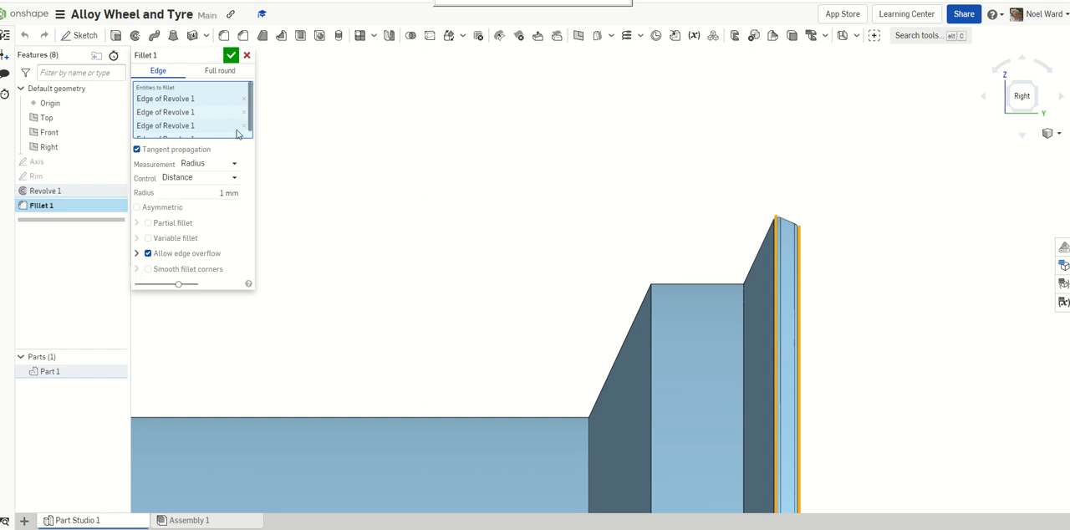
click(244, 125)
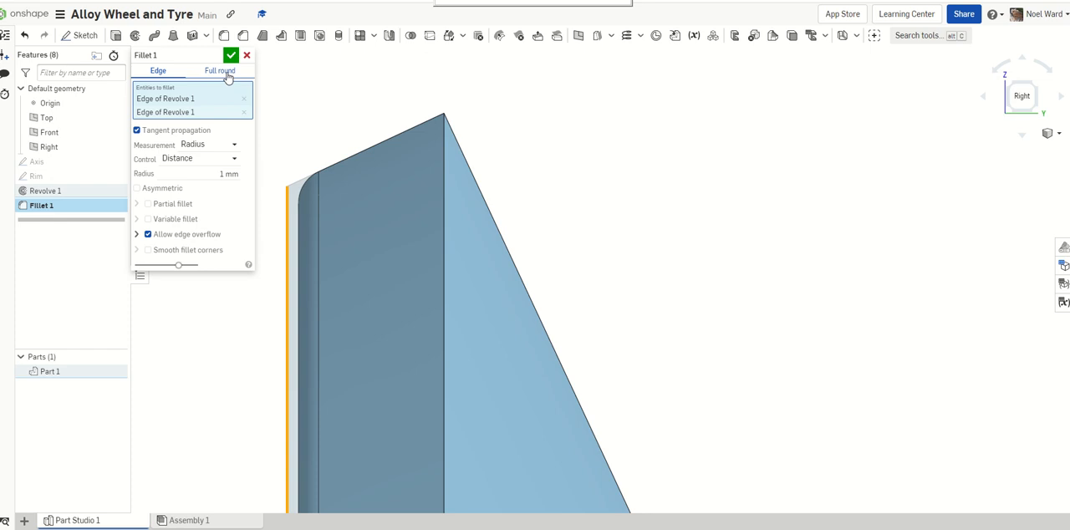
click(231, 53)
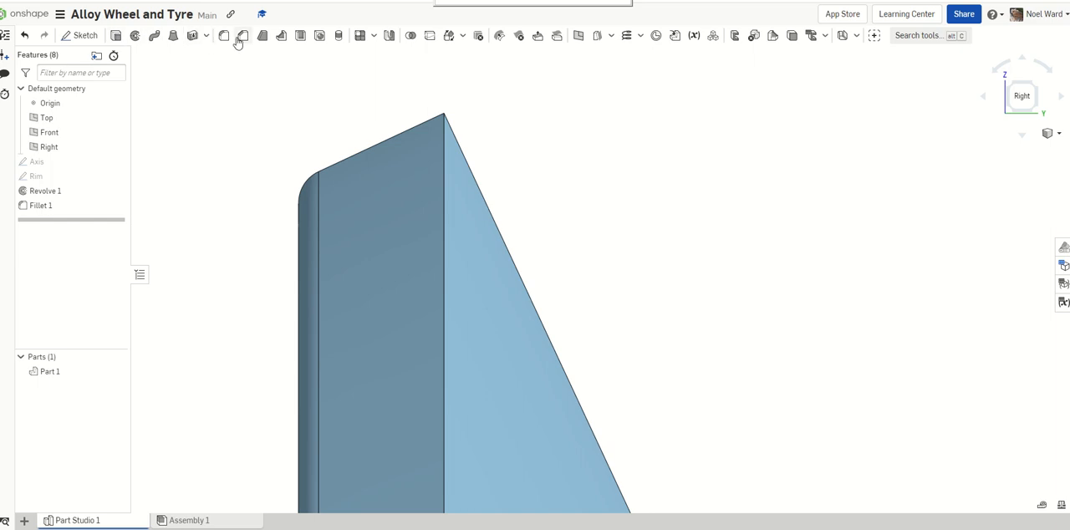
click(242, 36)
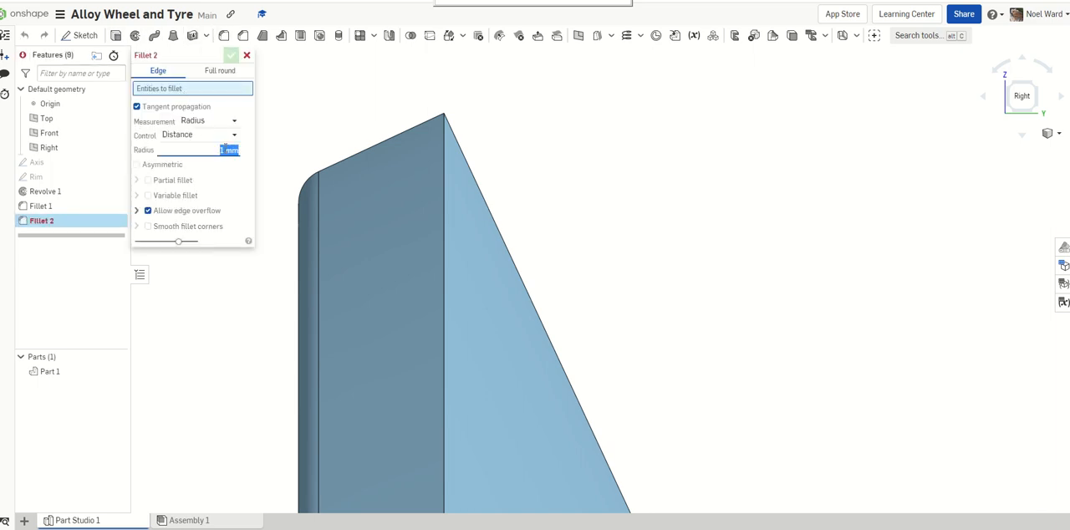
text(5)
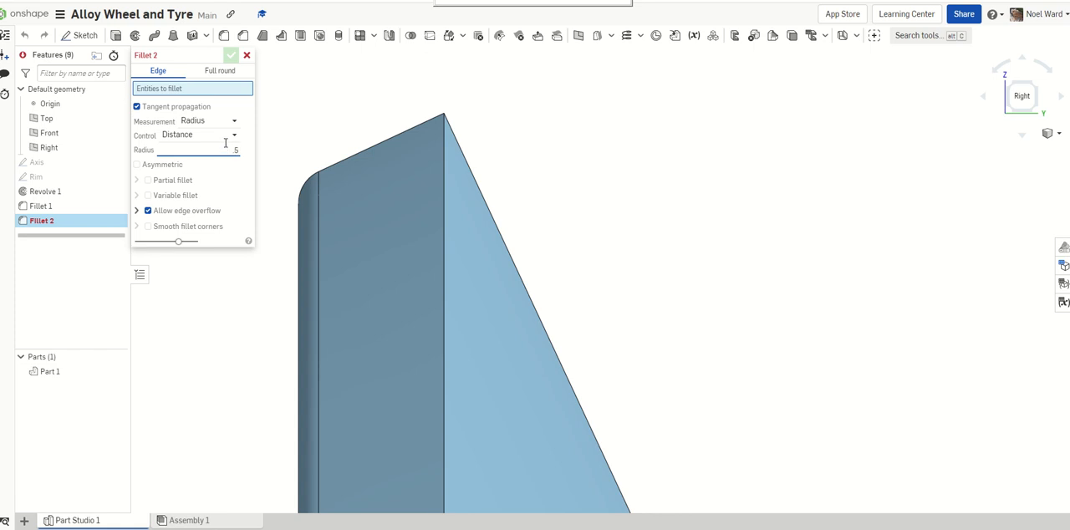
click(443, 251)
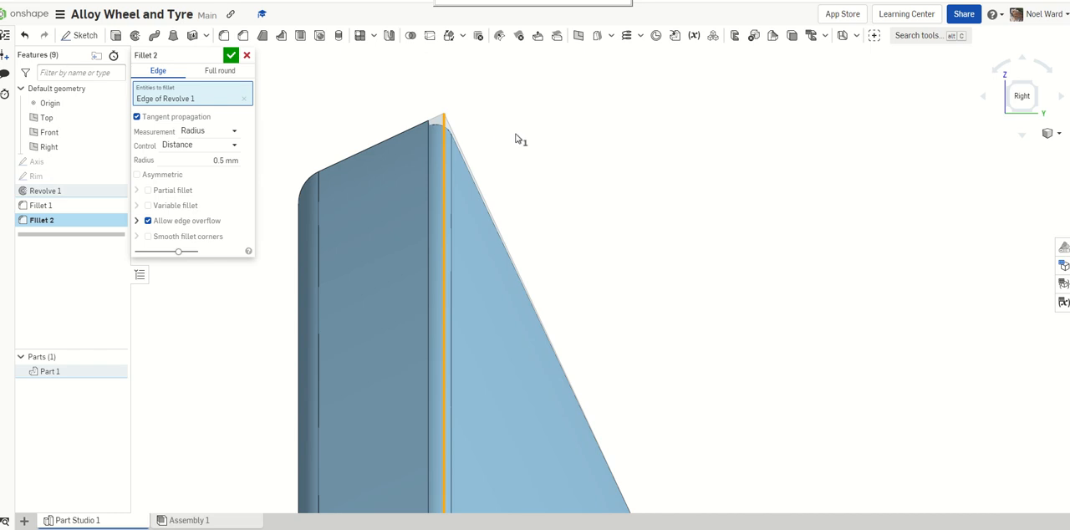
mouse_move(518, 157)
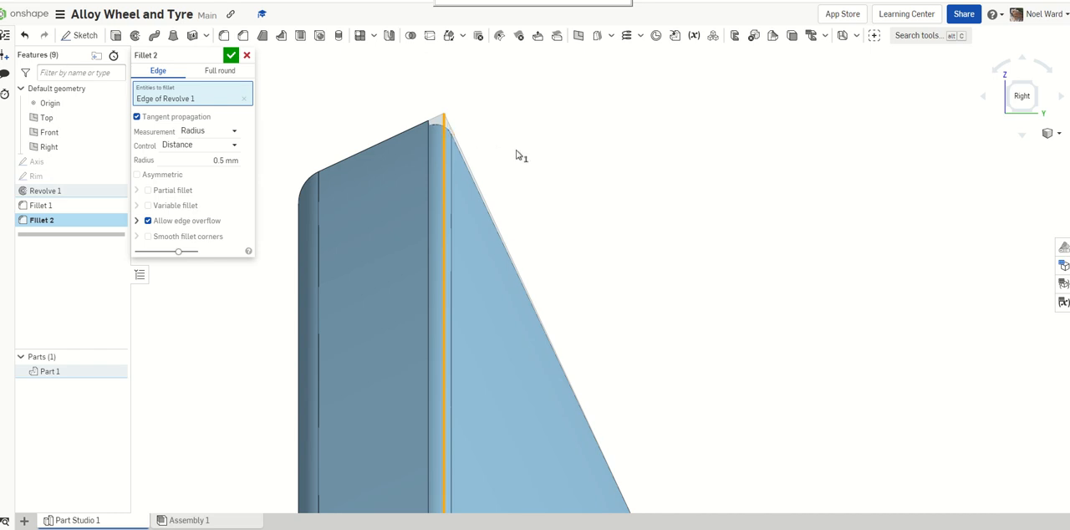
mouse_move(522, 153)
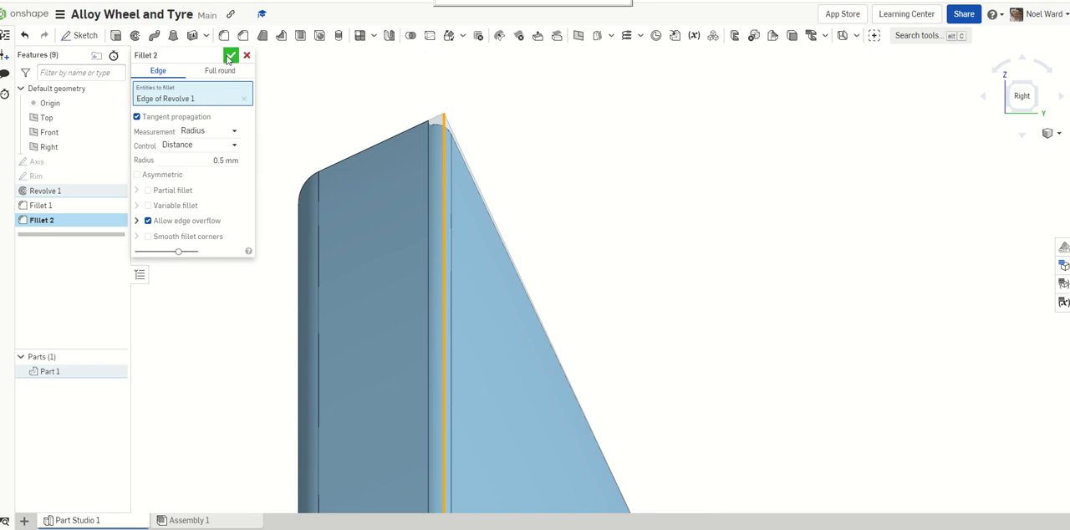
click(230, 55)
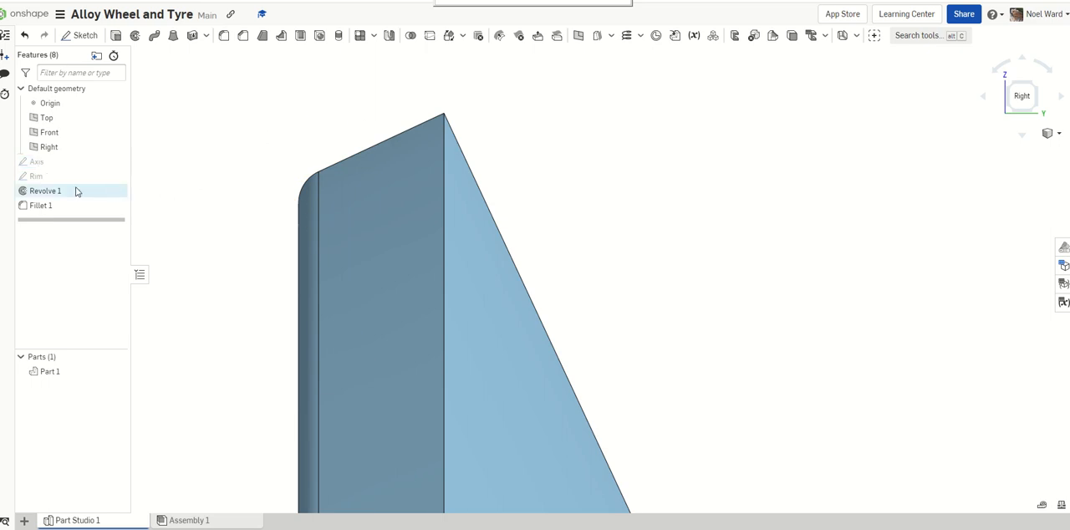
mouse_move(45, 190)
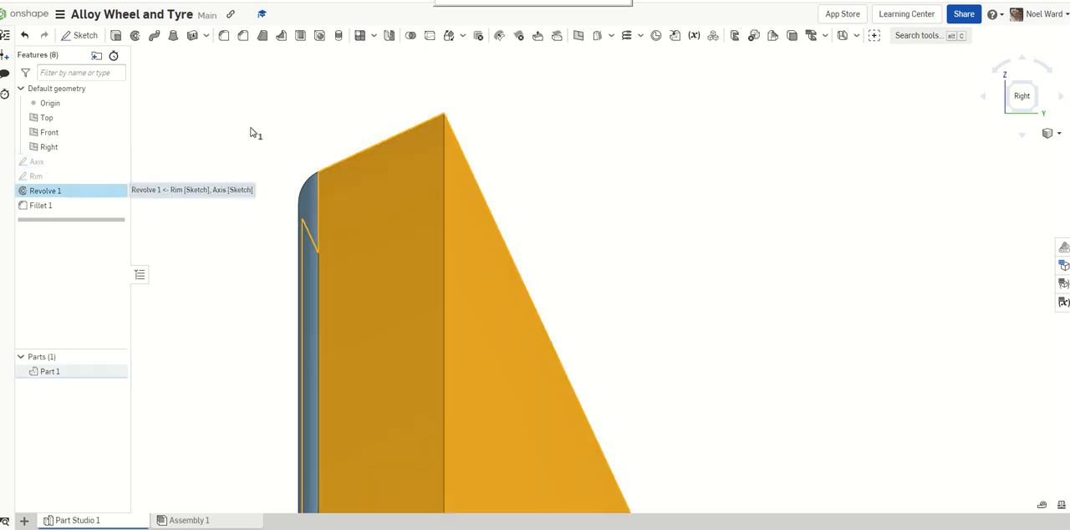
Check the revolve feature's context menu, then reopen the Rim sketch for editing.
right_click(45, 191)
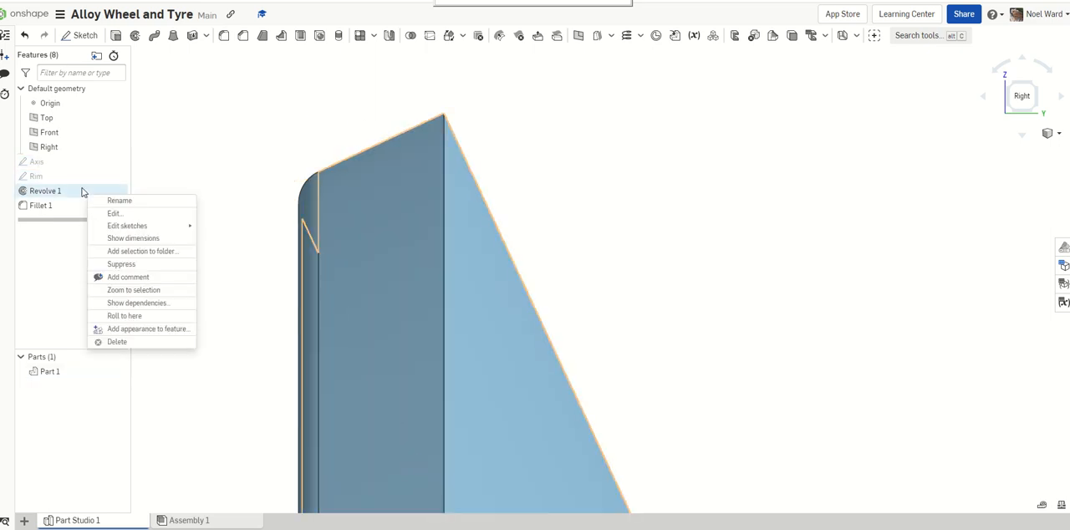
click(114, 214)
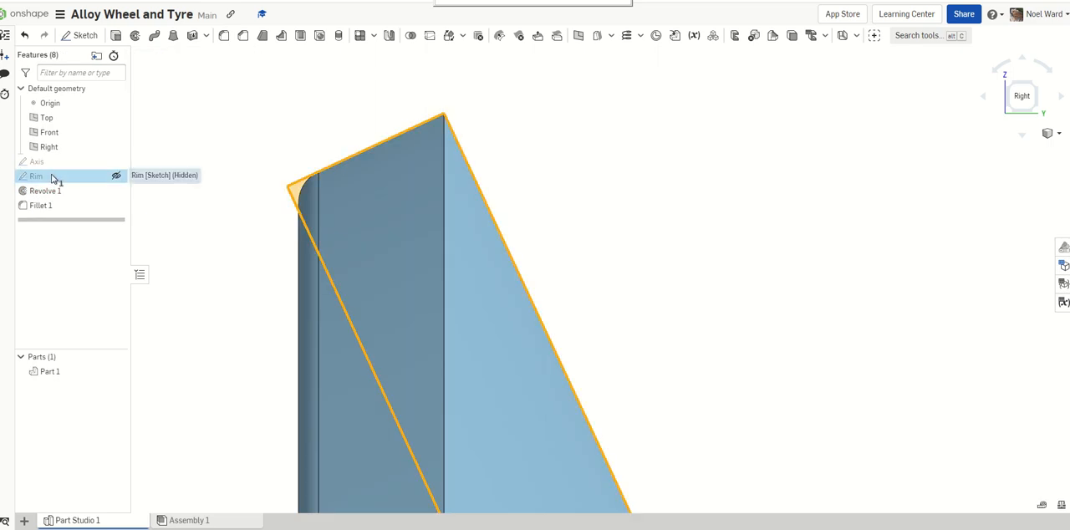
right_click(37, 176)
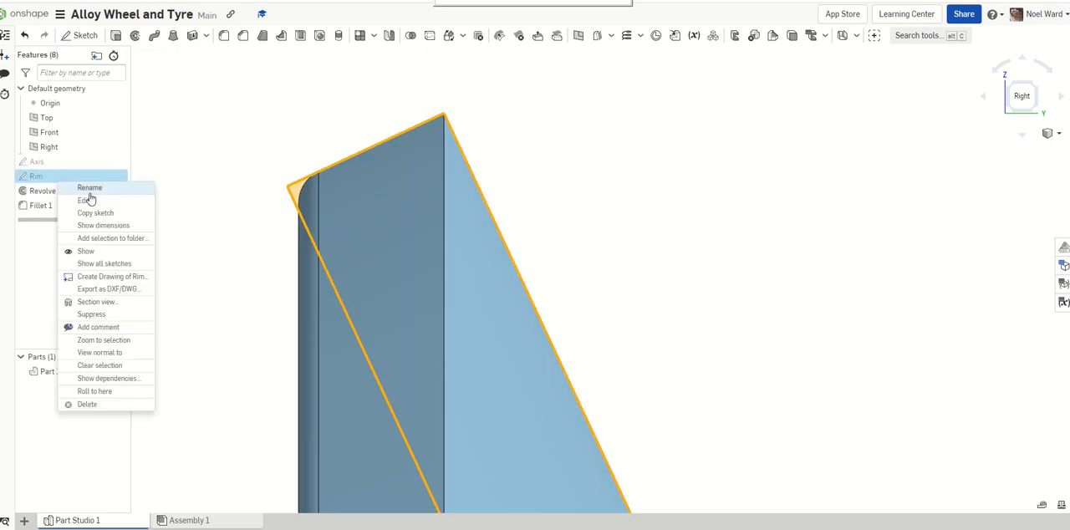
click(83, 200)
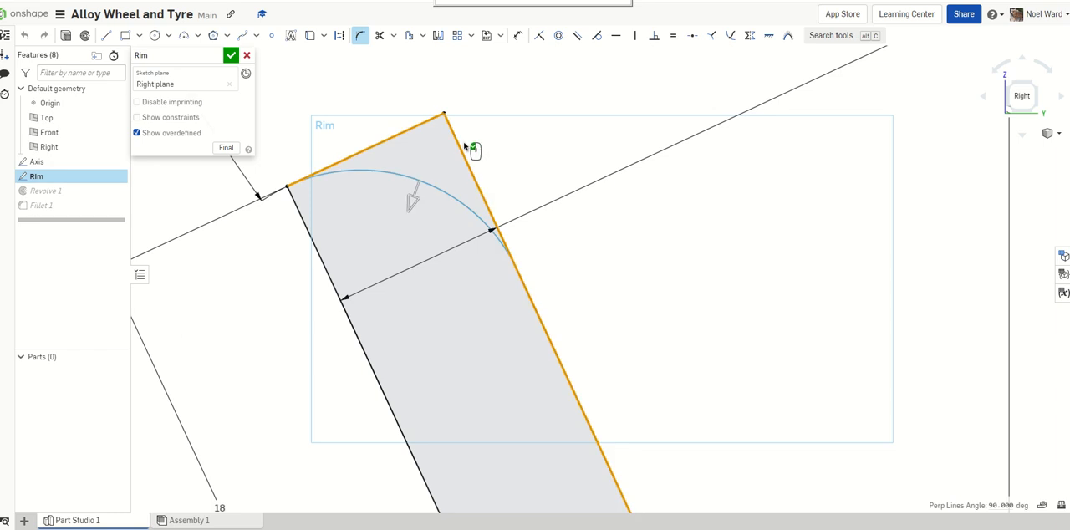
mouse_move(383, 216)
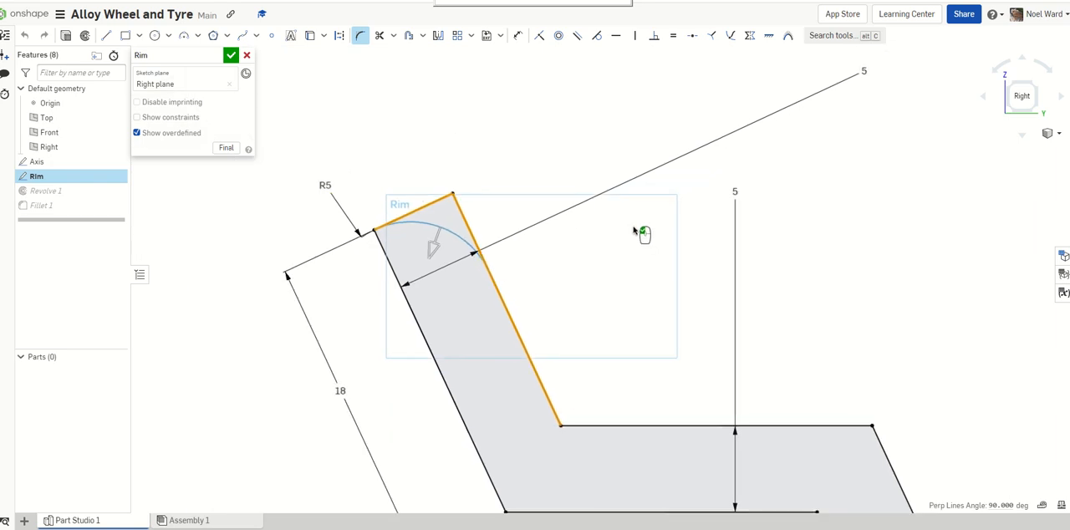
mouse_move(498, 210)
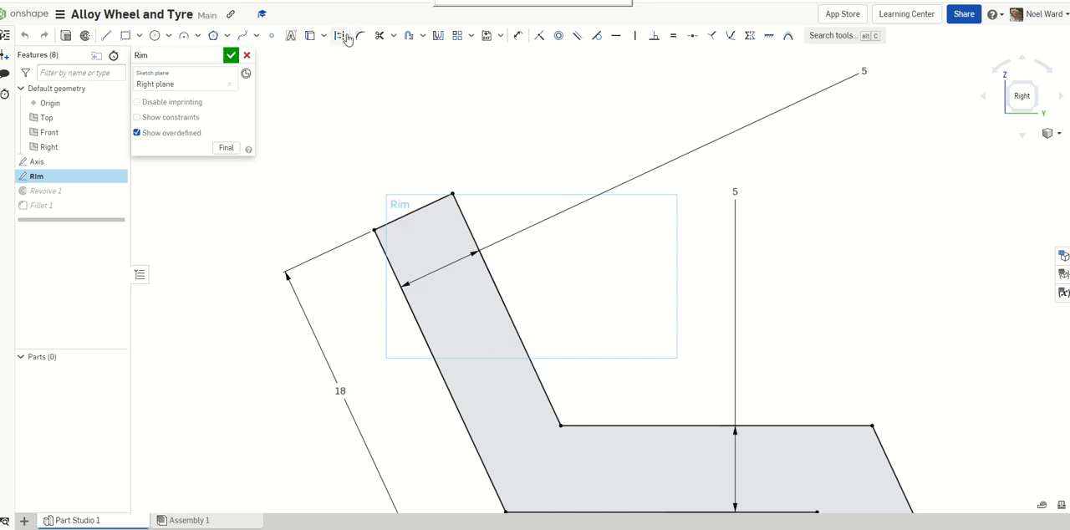
mouse_move(360, 35)
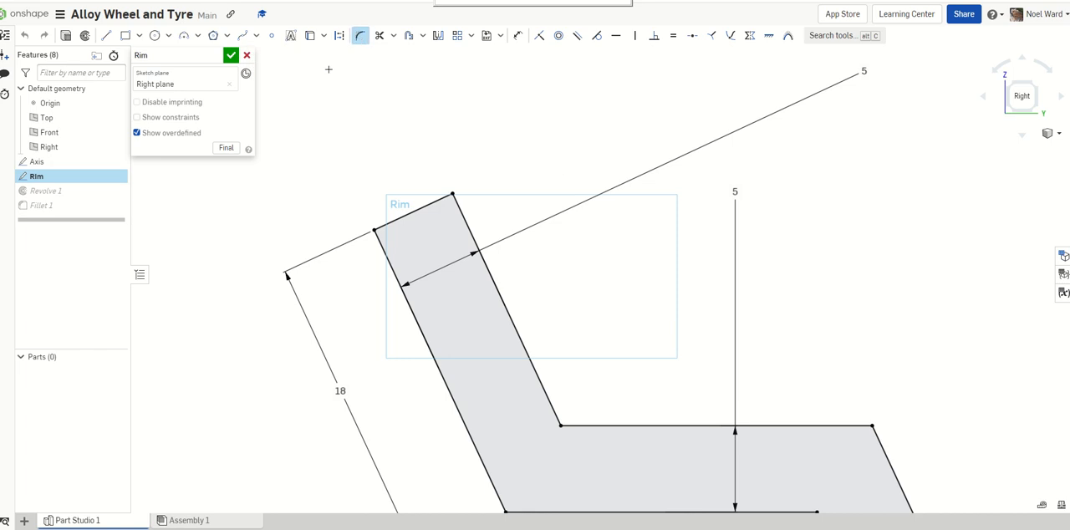
mouse_move(376, 142)
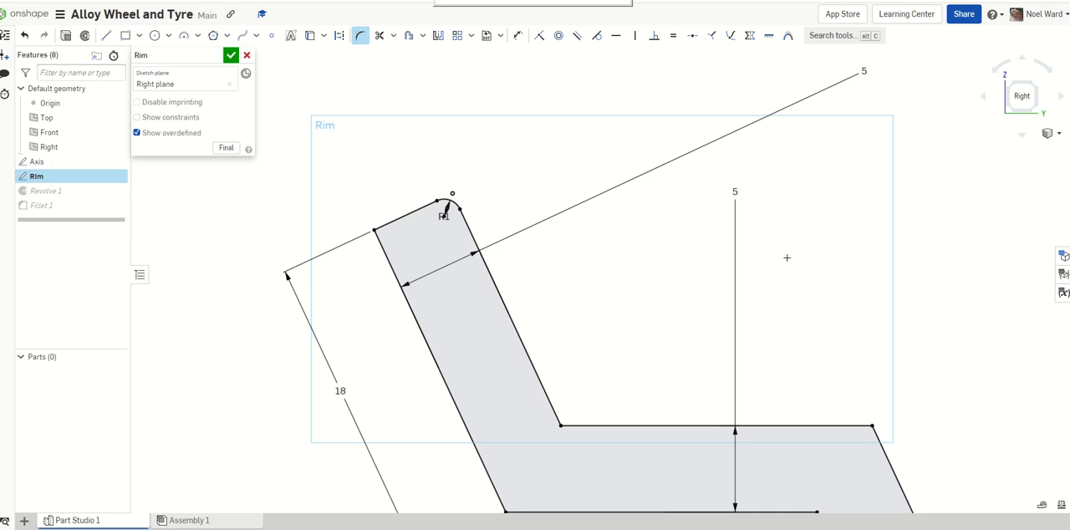
mouse_move(394, 236)
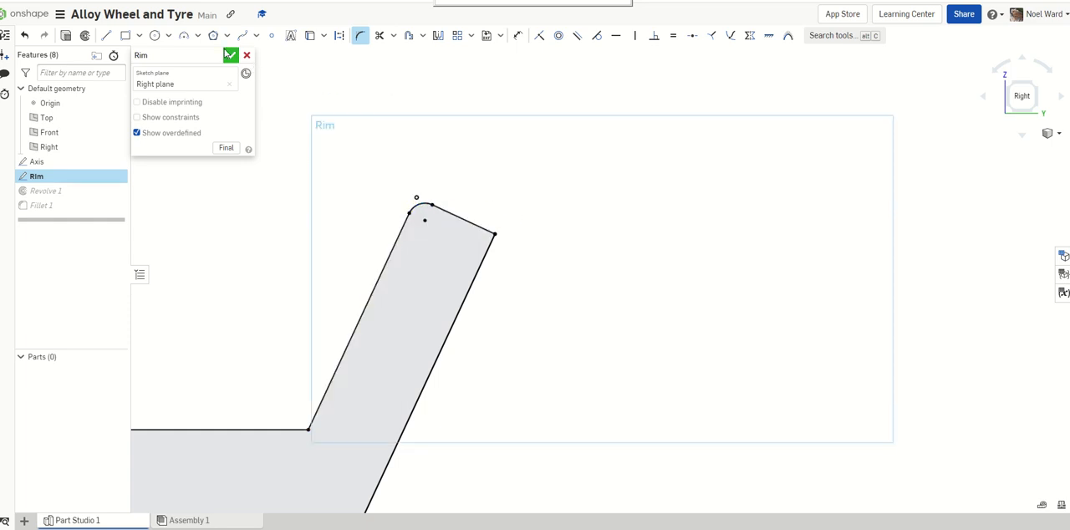
Accept the rounded lip corner and exit the Rim sketch so the revolve rebuilds.
click(231, 53)
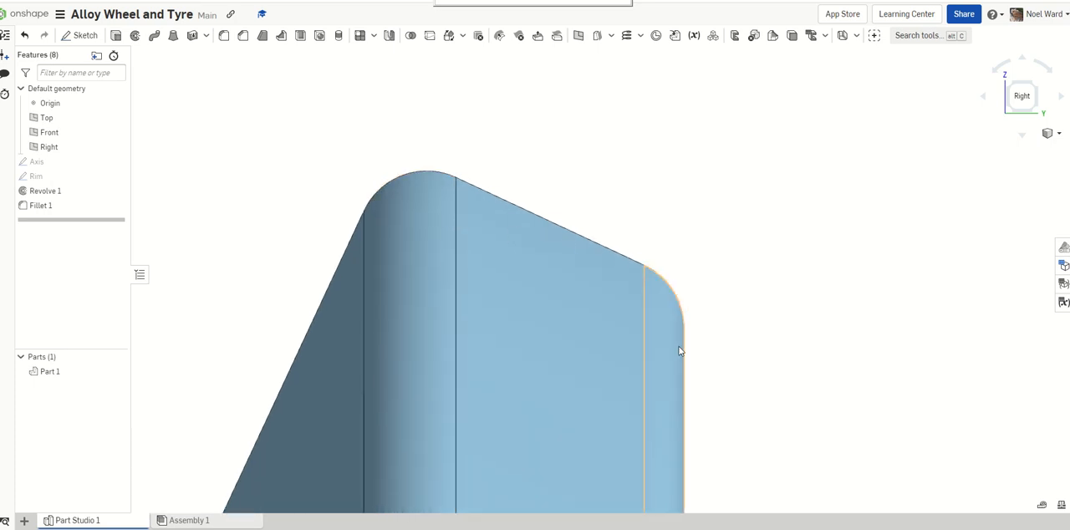
drag(679, 351, 387, 241)
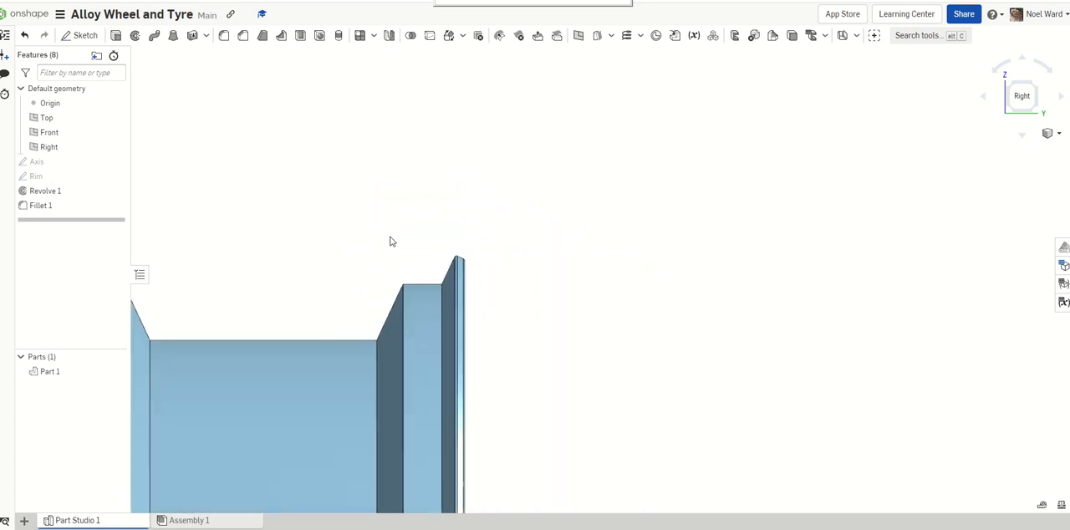
drag(388, 242, 572, 199)
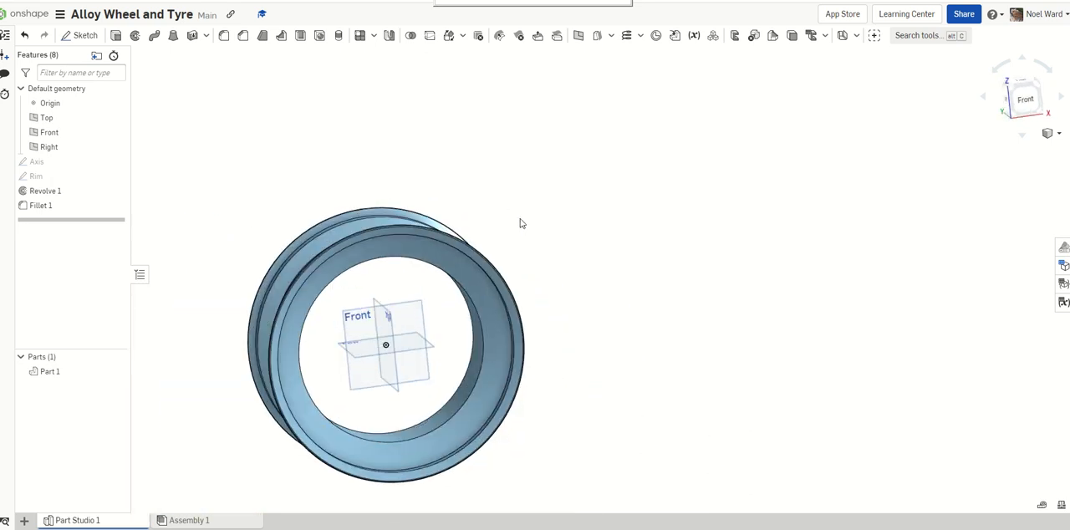
drag(385, 344, 410, 248)
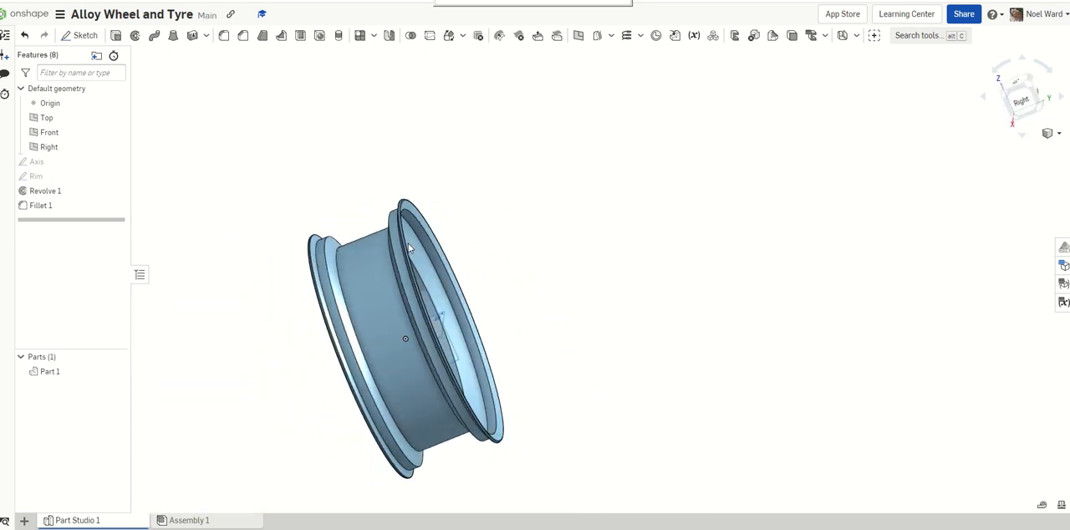